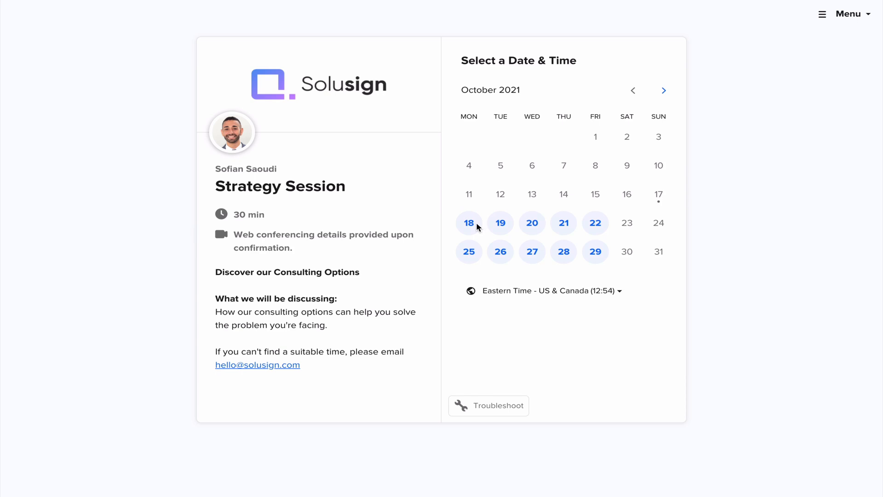
Step: Book the Monday 18 October 13:30 strategy session slot and confirm it
{"action": "left_click", "coordinate": [469, 222]}
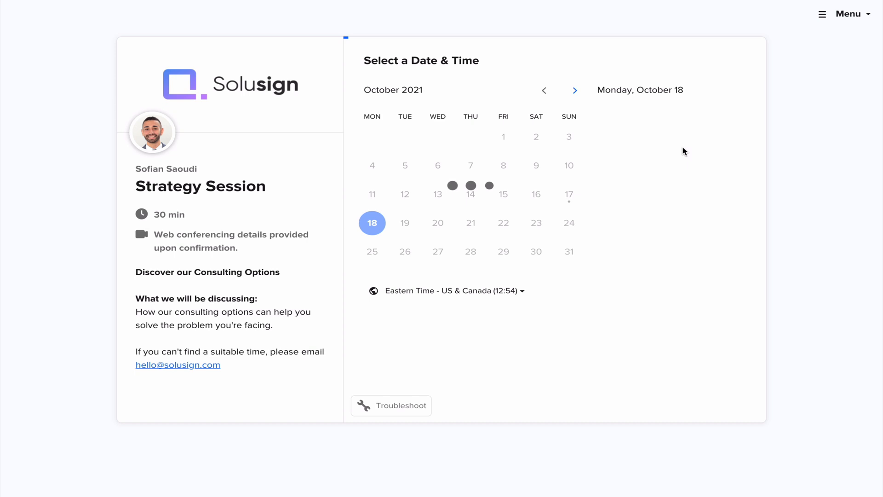
{"action": "left_click", "coordinate": [372, 223]}
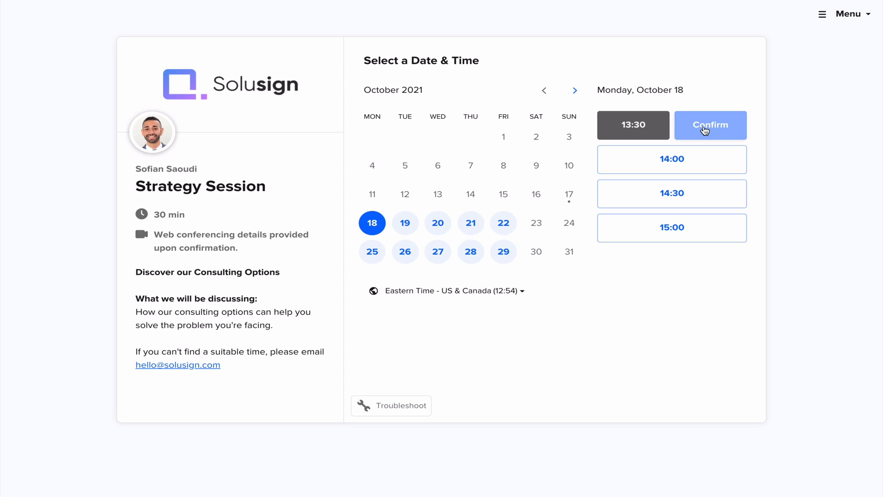
{"action": "left_click", "coordinate": [710, 125]}
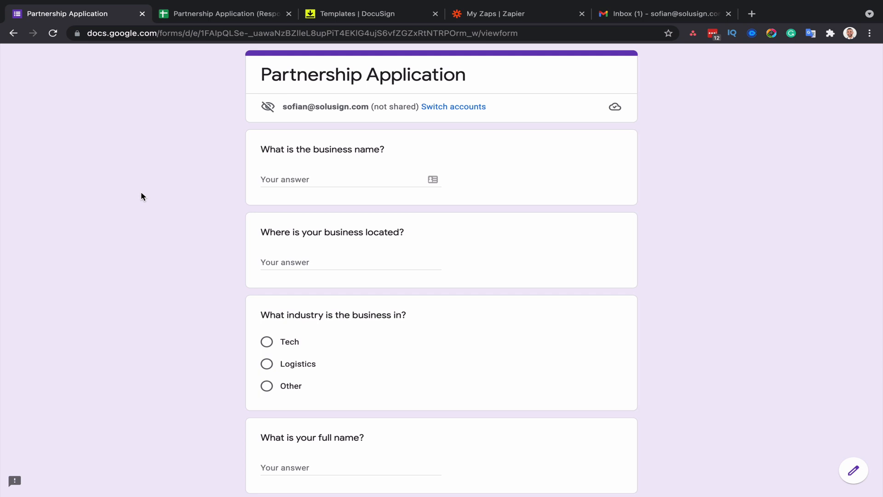
{"action": "mouse_move", "coordinate": [653, 241]}
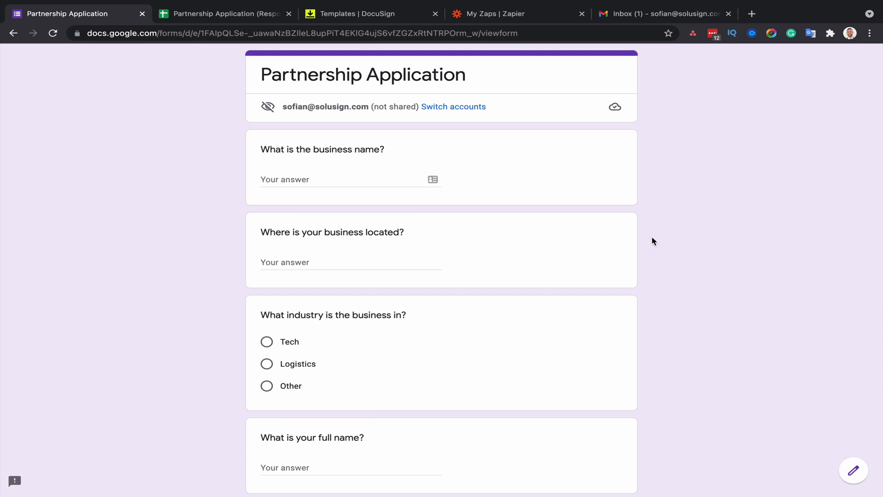
{"action": "mouse_move", "coordinate": [220, 26]}
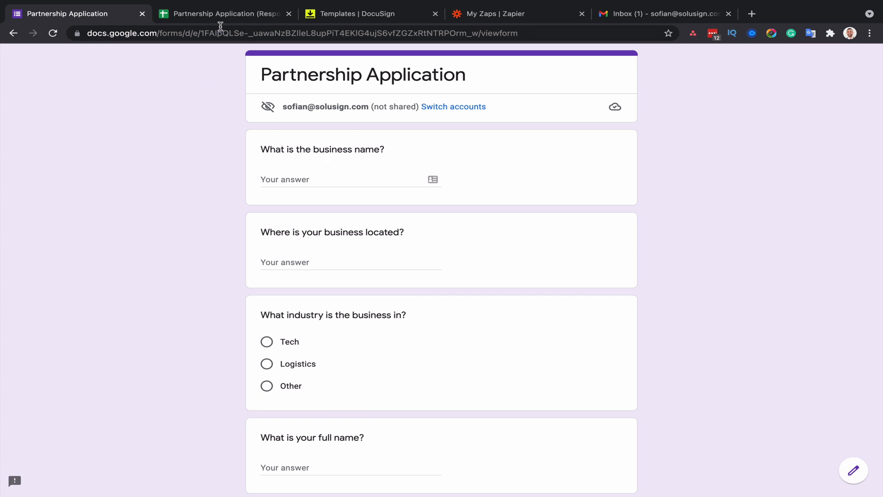
Step: Show the Partnership Application (Responses) sheet with the three submitted applications
{"action": "left_click", "coordinate": [222, 14]}
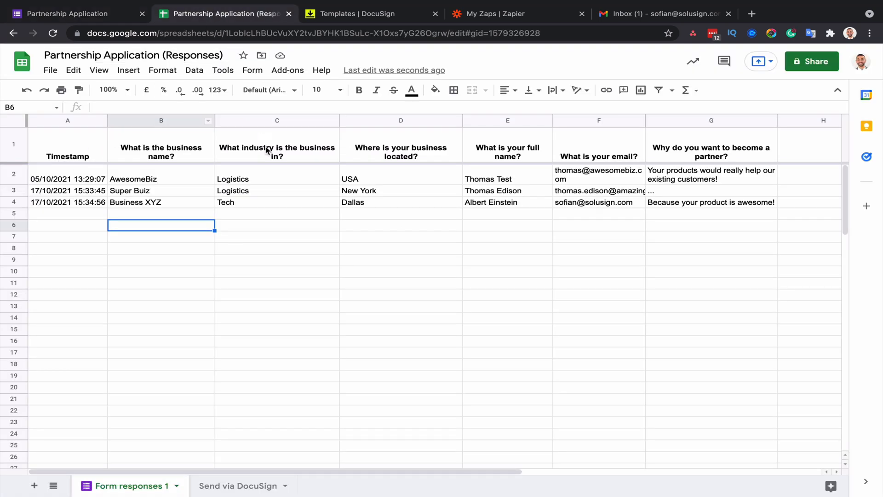
{"action": "mouse_move", "coordinate": [173, 193]}
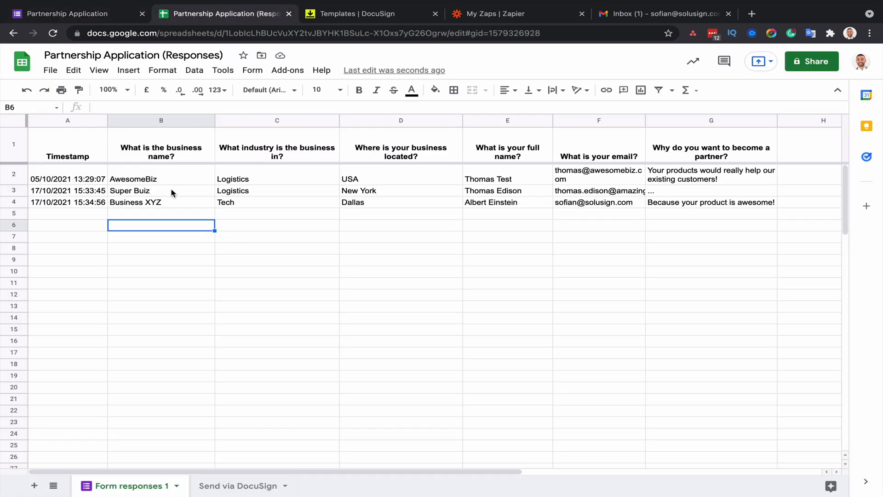
{"action": "mouse_move", "coordinate": [385, 180]}
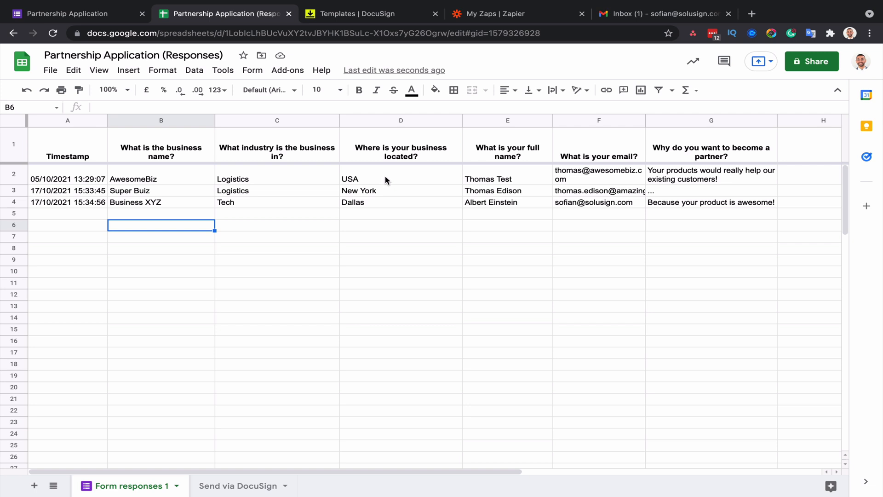
{"action": "mouse_move", "coordinate": [365, 66]}
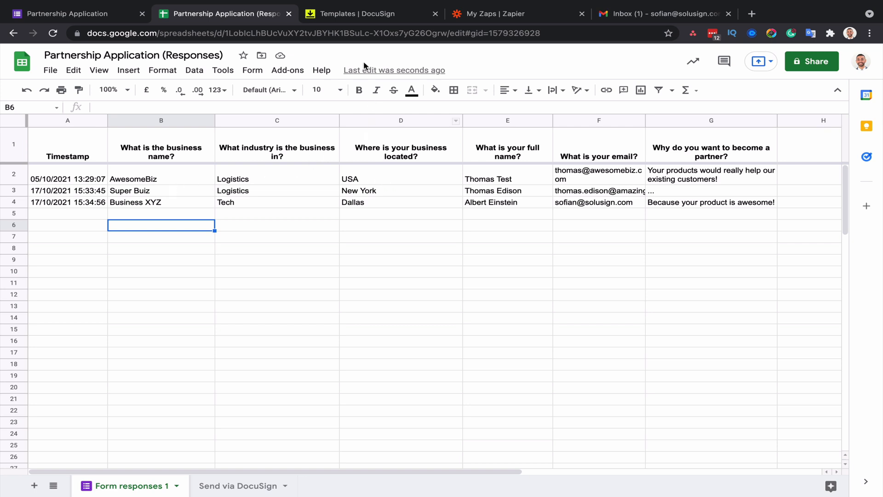
Step: Start an envelope from the Partnership Agreement template in DocuSign
{"action": "left_click", "coordinate": [369, 13]}
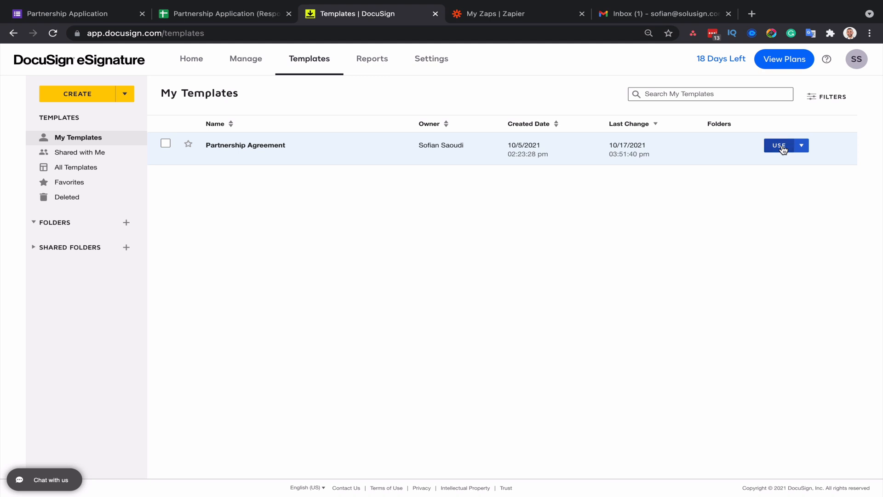
{"action": "mouse_move", "coordinate": [482, 102]}
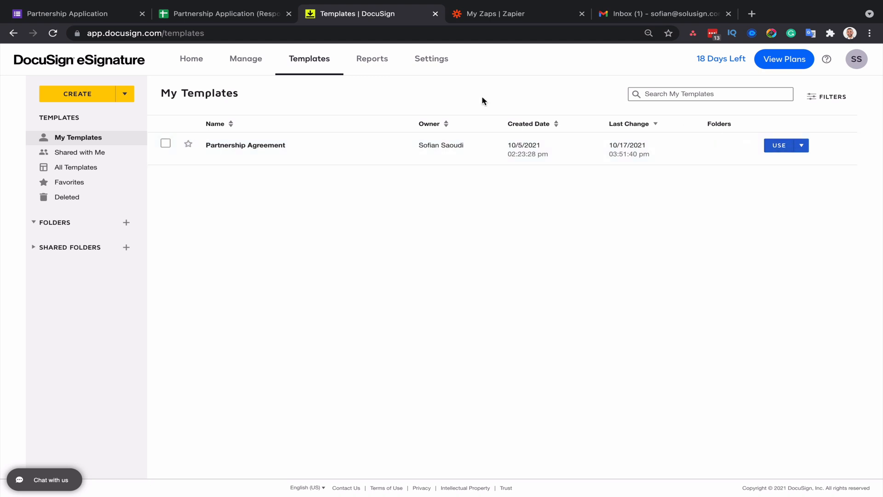
{"action": "mouse_move", "coordinate": [219, 20]}
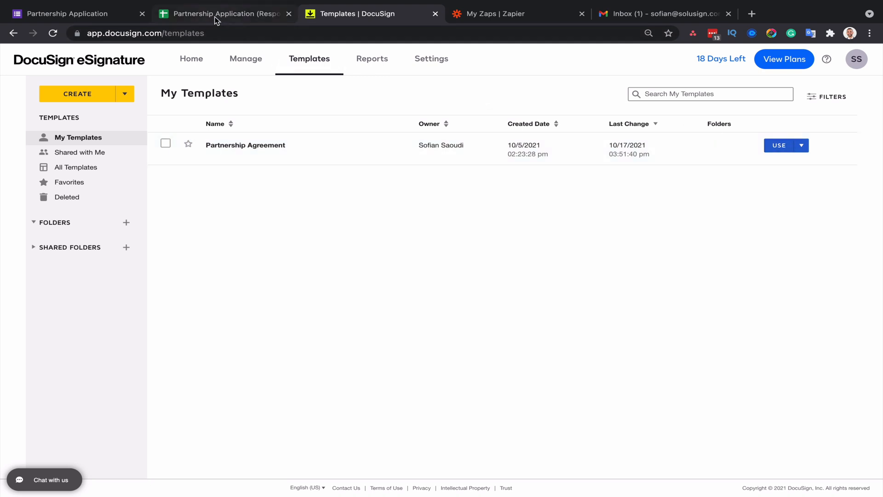
{"action": "left_click", "coordinate": [225, 14]}
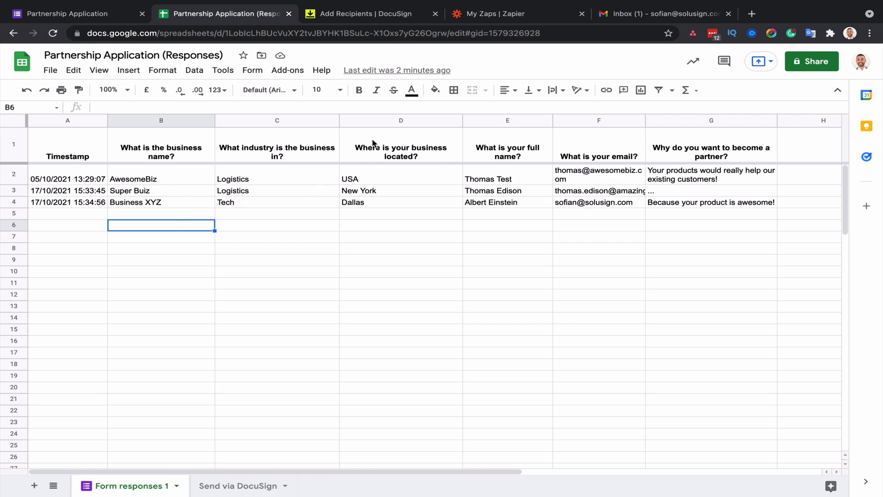
{"action": "left_click", "coordinate": [363, 14]}
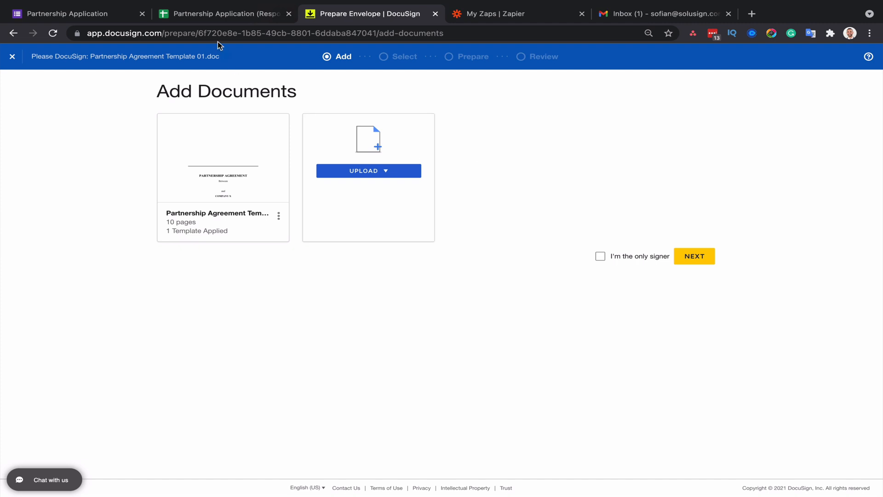
{"action": "mouse_move", "coordinate": [223, 157]}
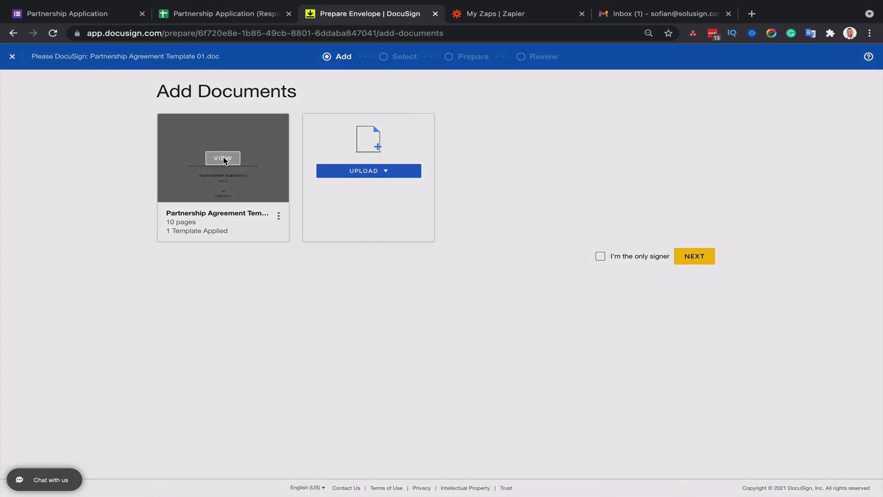
Step: Preview and page through the 10-page Partnership Agreement document, then return to Add Documents
{"action": "left_click", "coordinate": [223, 158]}
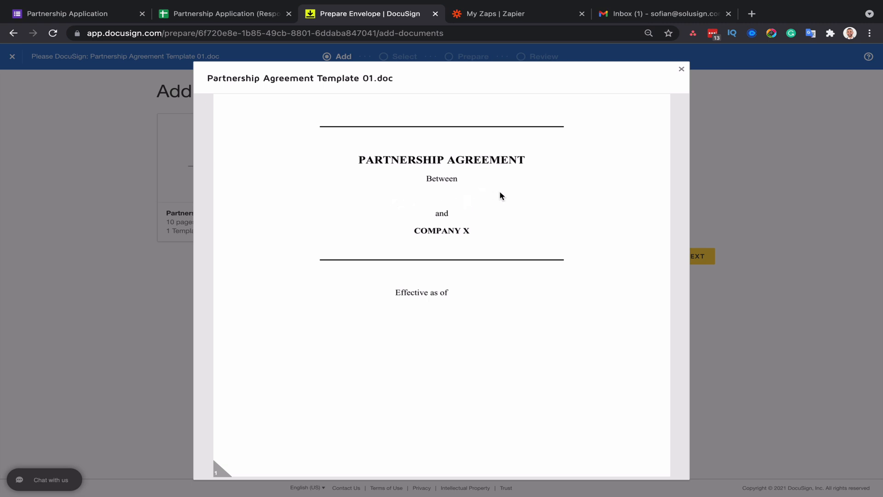
{"action": "mouse_move", "coordinate": [439, 197]}
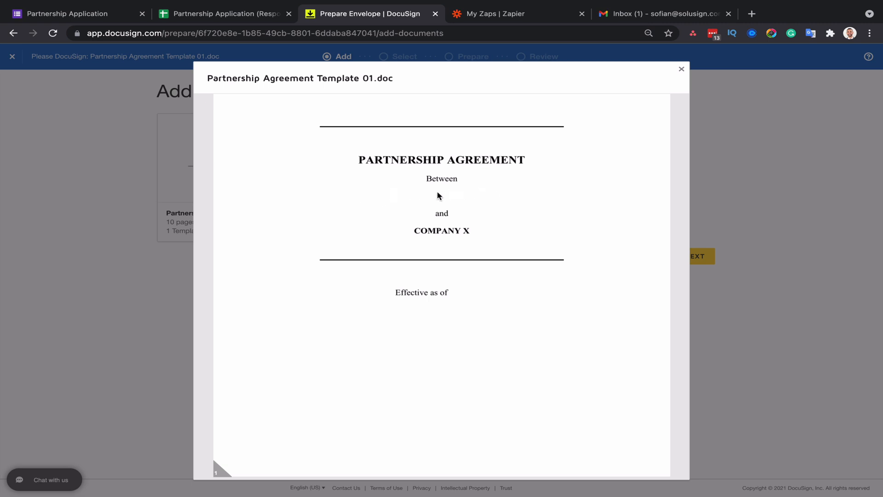
{"action": "scroll", "scroll_direction": "down", "scroll_amount": 3}
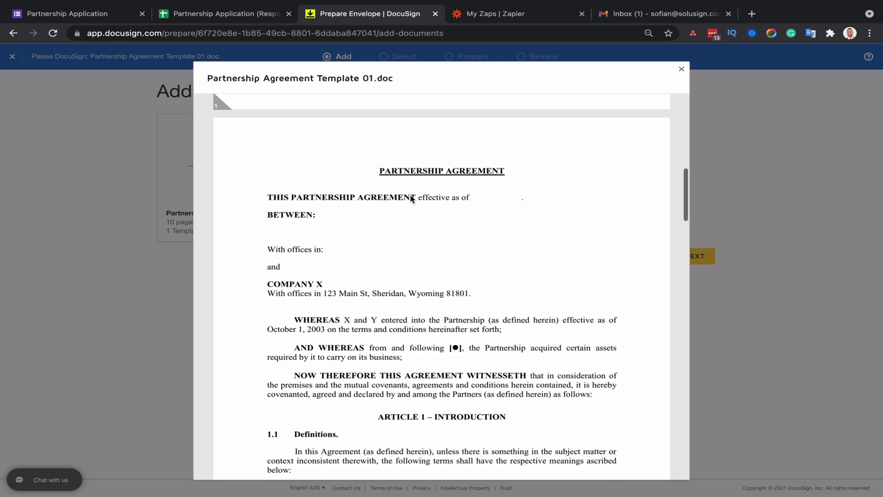
{"action": "mouse_move", "coordinate": [304, 218]}
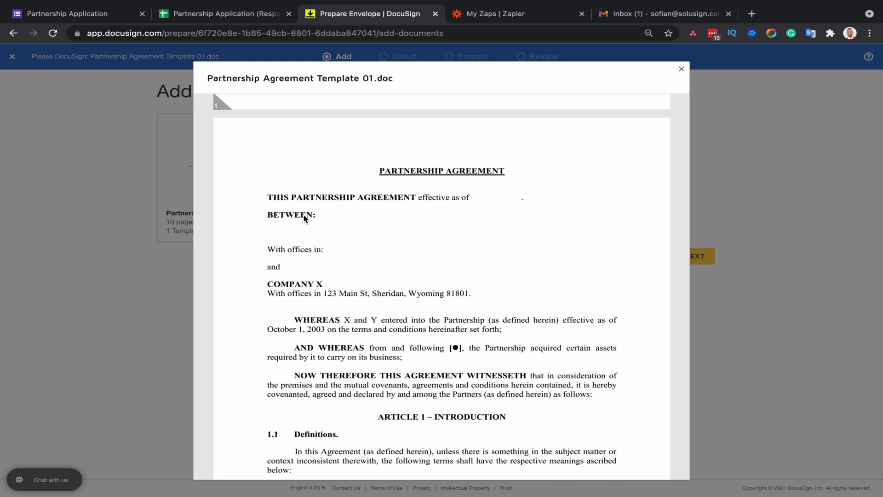
{"action": "mouse_move", "coordinate": [443, 229]}
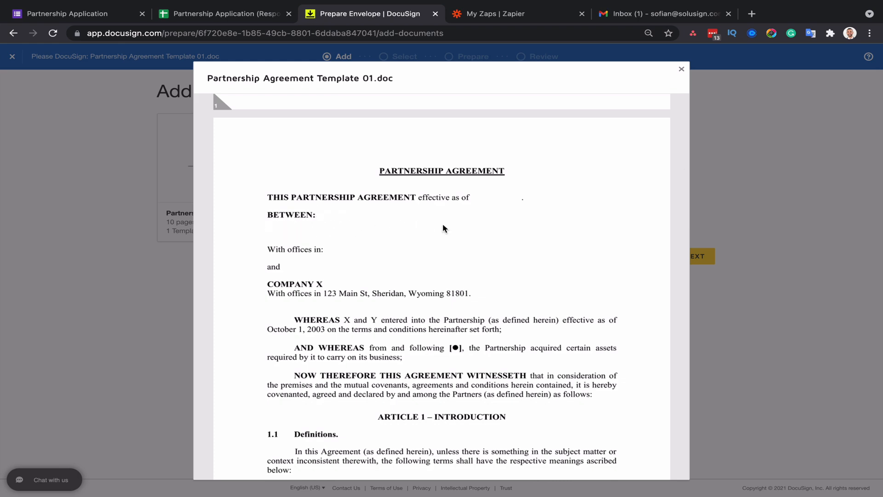
{"action": "scroll", "scroll_direction": "down", "scroll_amount": 3}
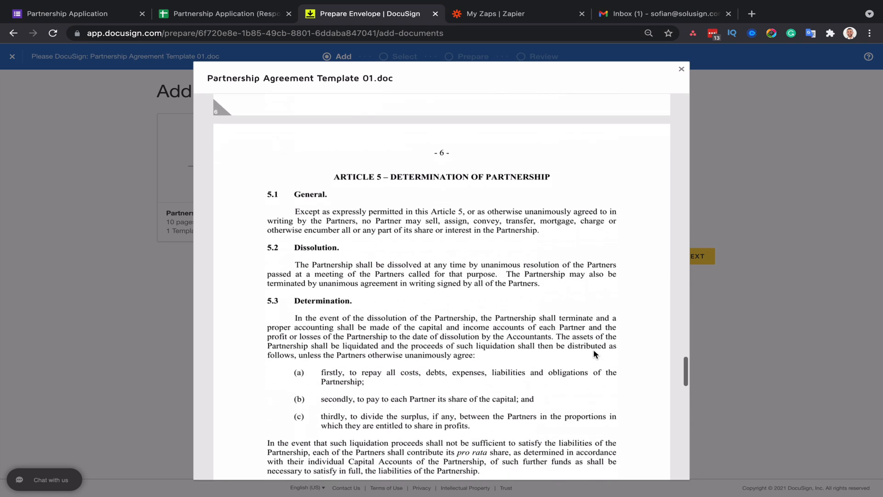
{"action": "scroll", "scroll_direction": "down", "scroll_amount": 3}
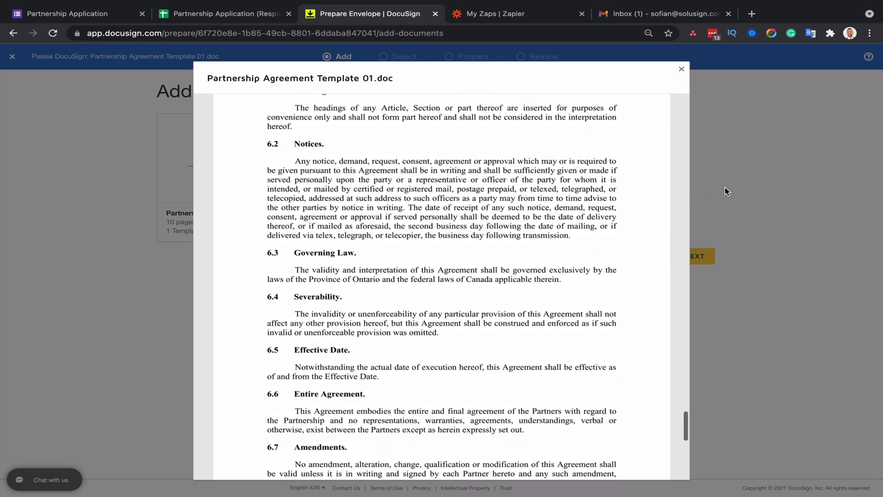
{"action": "left_click", "coordinate": [681, 69]}
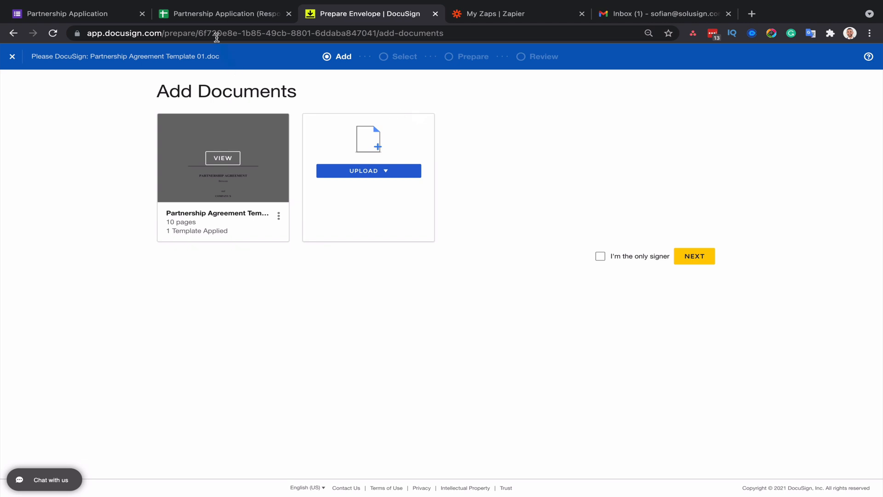
Step: Return to the responses spreadsheet with its three applicant rows
{"action": "left_click", "coordinate": [223, 14]}
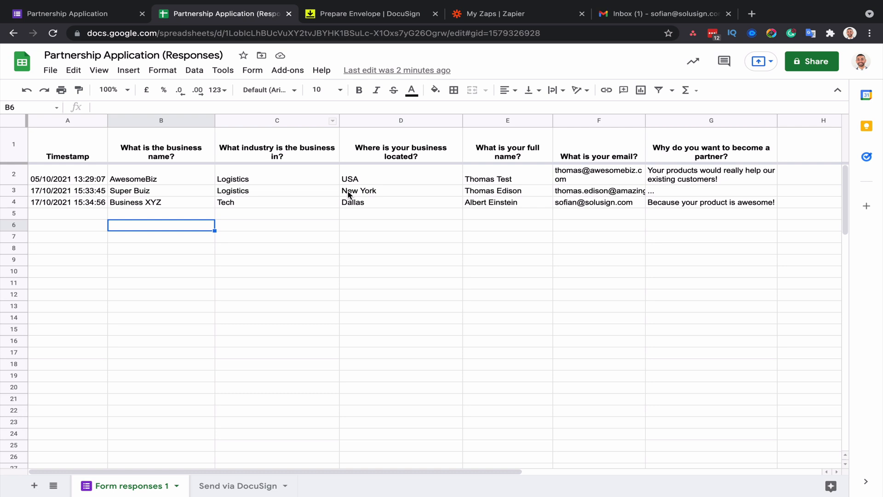
{"action": "mouse_move", "coordinate": [404, 64]}
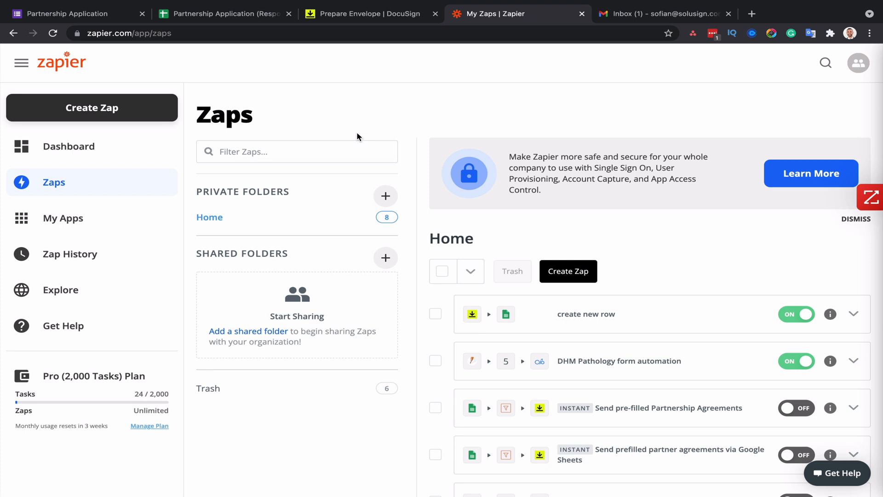
{"action": "mouse_move", "coordinate": [338, 473]}
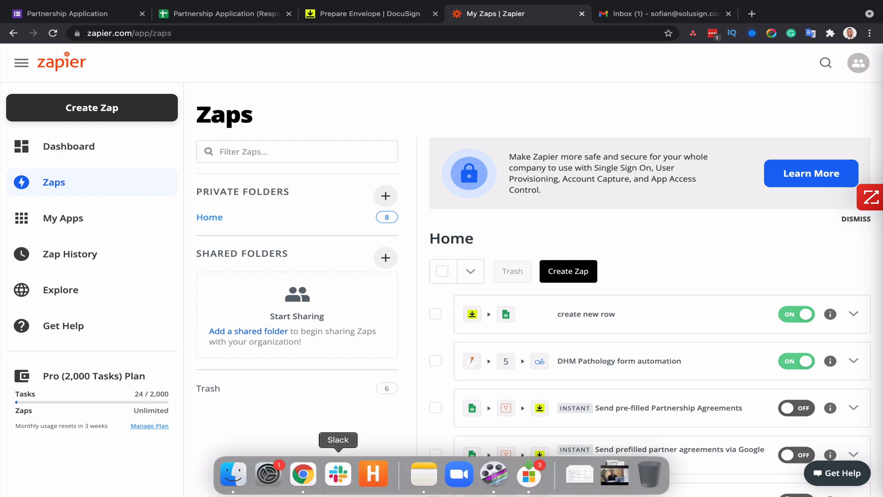
{"action": "mouse_move", "coordinate": [371, 24]}
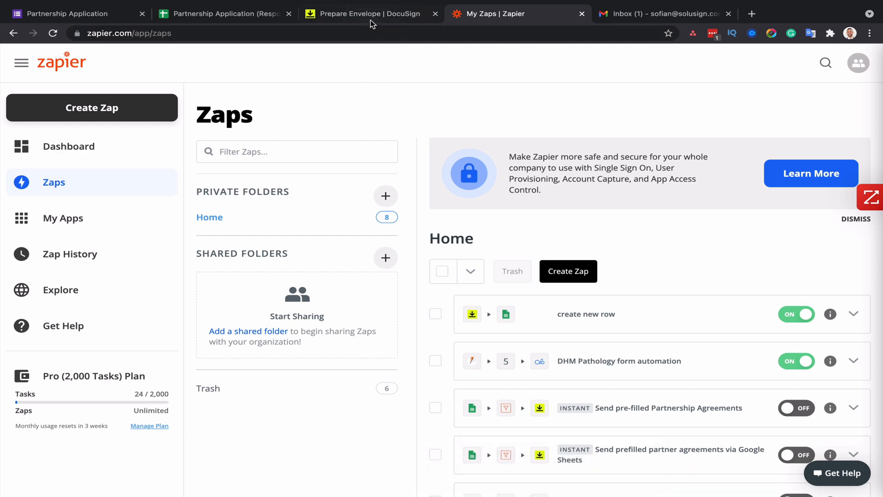
Step: Discard the draft envelope and open the Partnership Agreement template for editing
{"action": "left_click", "coordinate": [369, 13]}
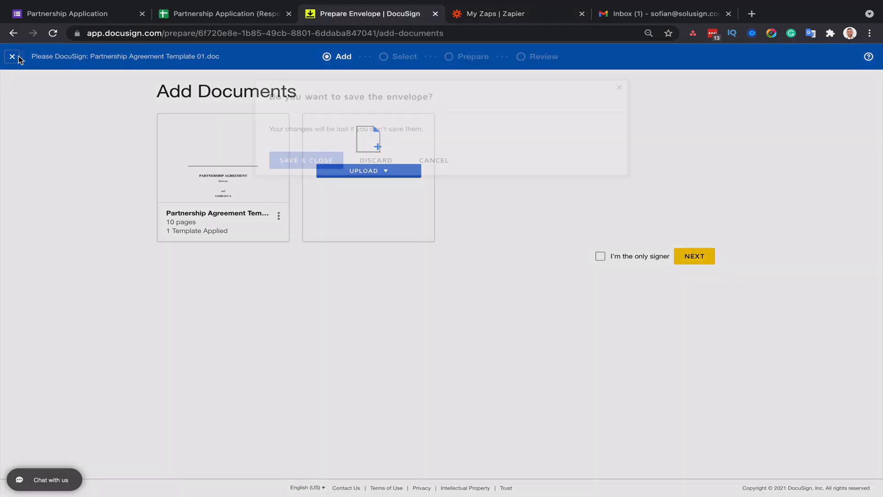
{"action": "left_click", "coordinate": [433, 160]}
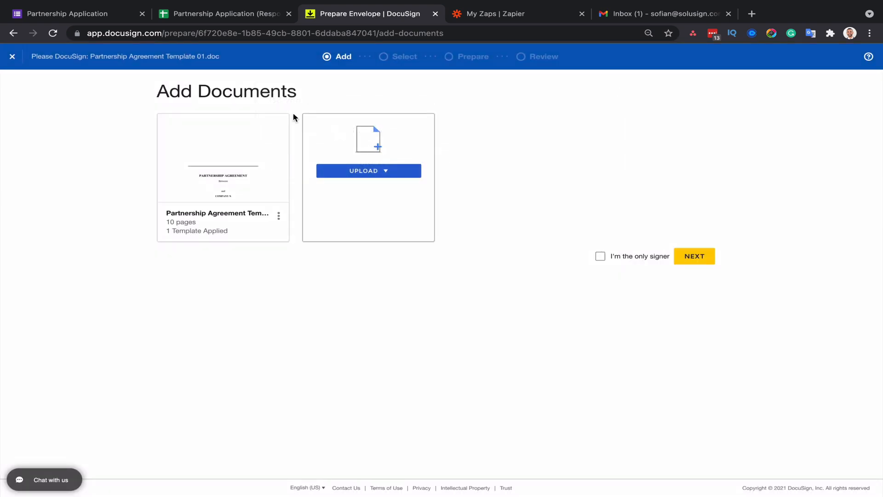
{"action": "left_click", "coordinate": [11, 56]}
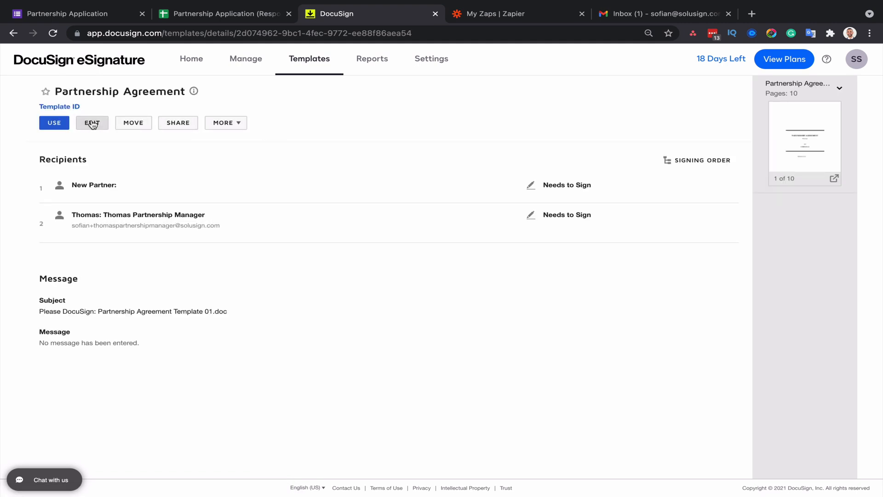
{"action": "left_click", "coordinate": [91, 122]}
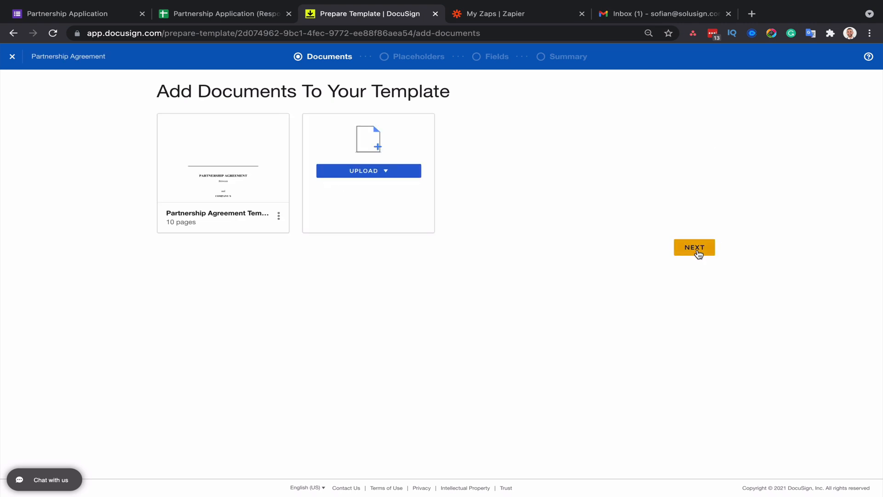
Step: Check the partner text field carries the PartnerName data label and advance to the summary step
{"action": "left_click", "coordinate": [694, 248]}
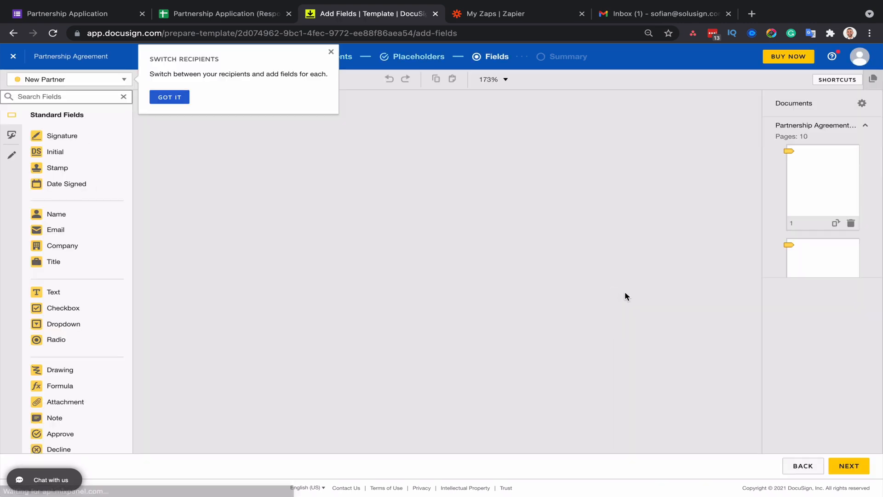
{"action": "left_click", "coordinate": [169, 96]}
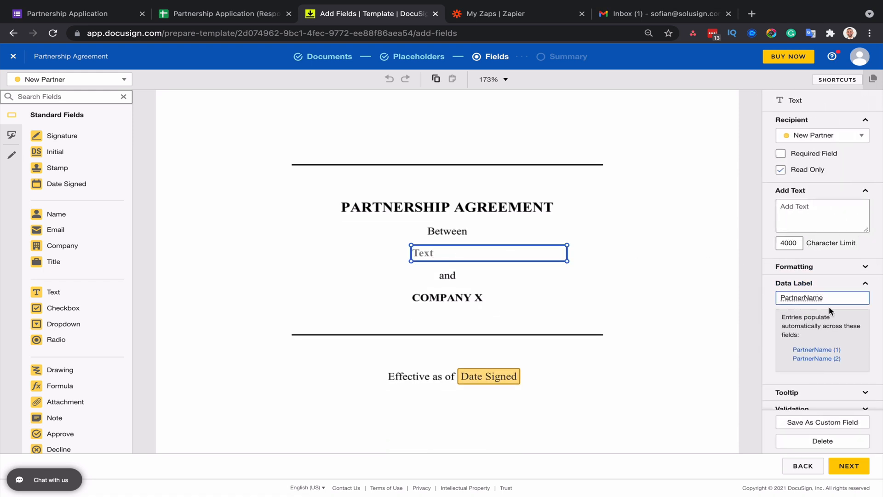
{"action": "mouse_move", "coordinate": [461, 271]}
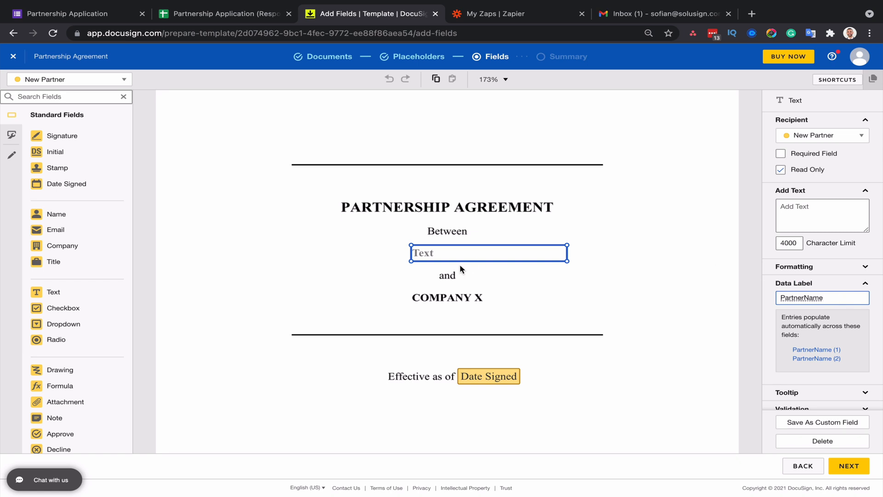
{"action": "left_click", "coordinate": [225, 14]}
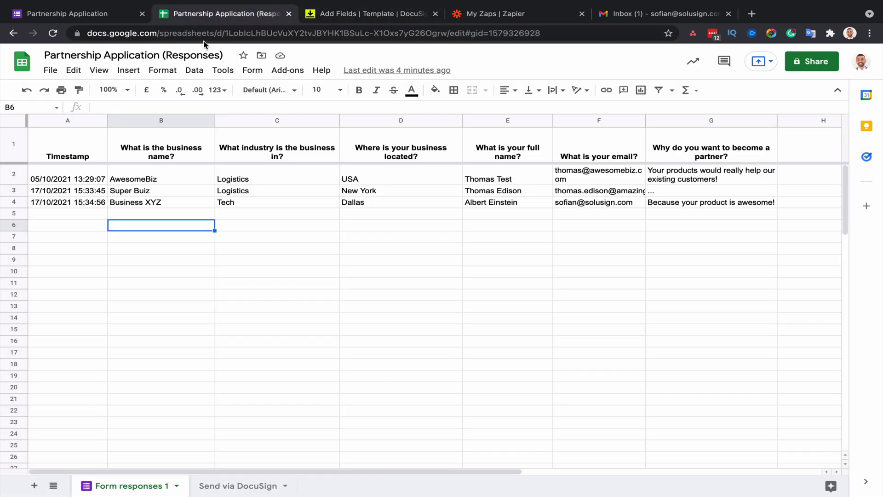
{"action": "left_click", "coordinate": [370, 14]}
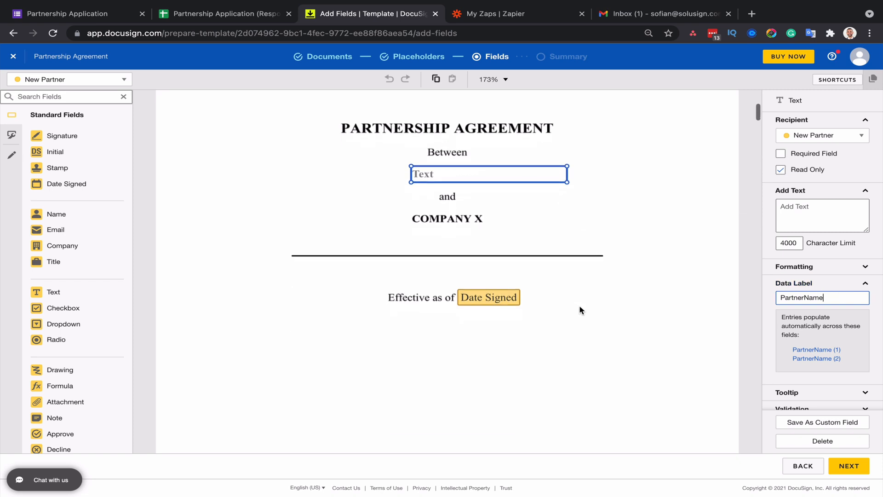
{"action": "scroll", "scroll_direction": "up", "scroll_amount": 3}
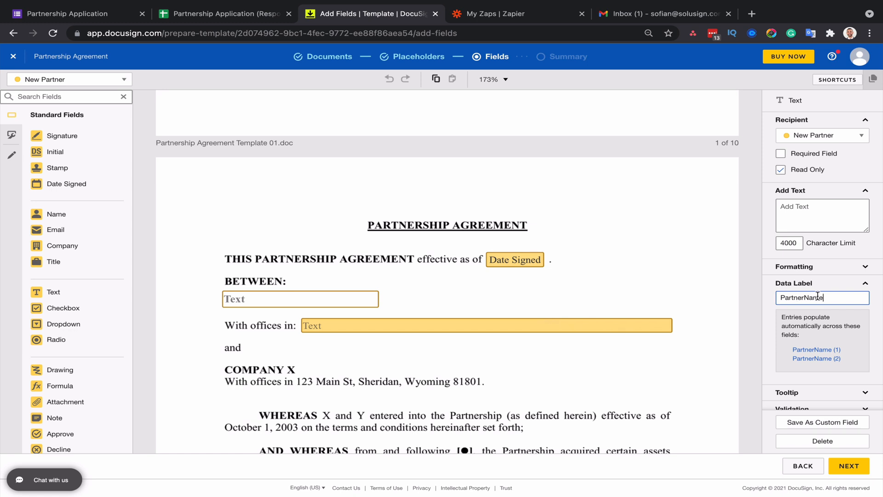
{"action": "mouse_move", "coordinate": [761, 294]}
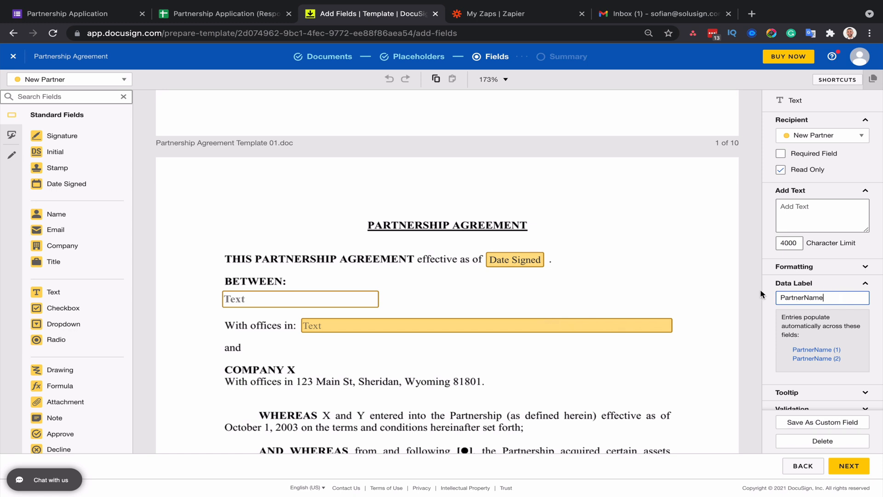
{"action": "mouse_move", "coordinate": [219, 26]}
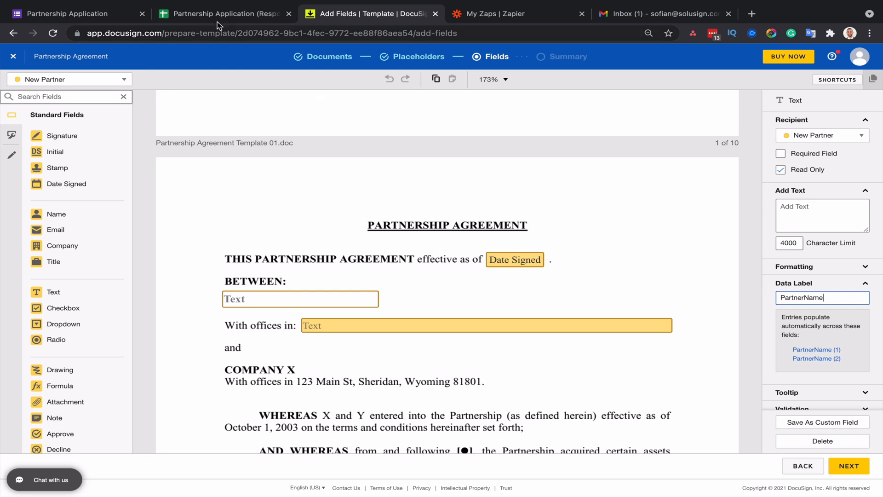
{"action": "mouse_move", "coordinate": [748, 290]}
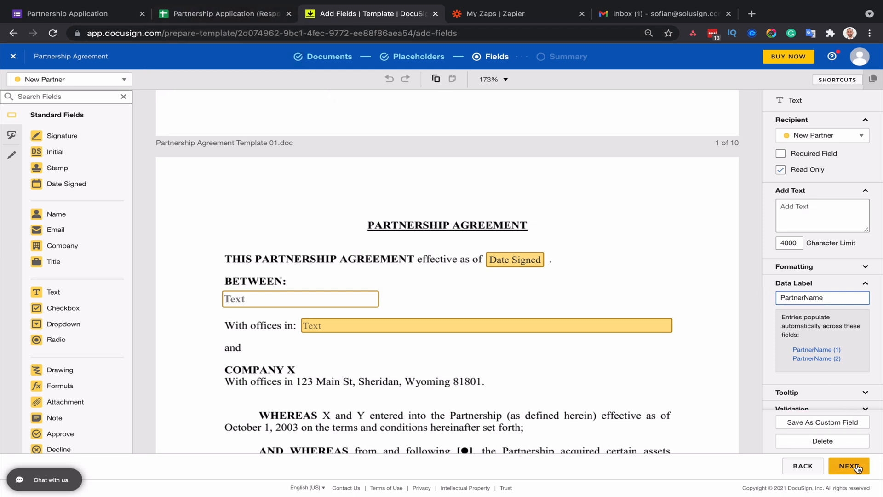
{"action": "left_click", "coordinate": [854, 465]}
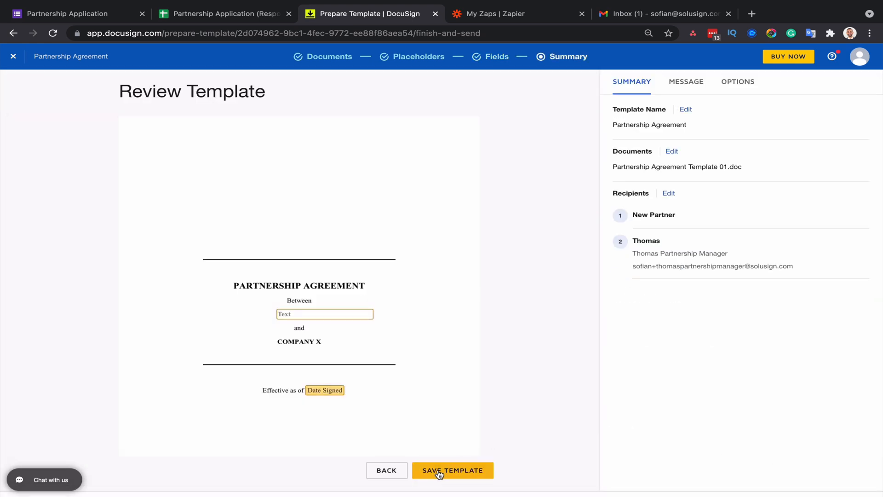
Step: Save the template and open the empty Send via DocuSign sheet with its business and contact columns
{"action": "left_click", "coordinate": [452, 470]}
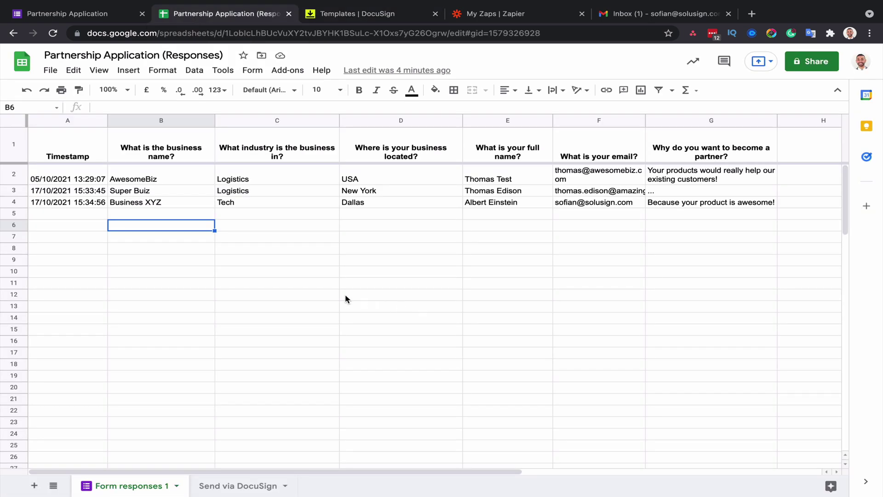
{"action": "mouse_move", "coordinate": [219, 447]}
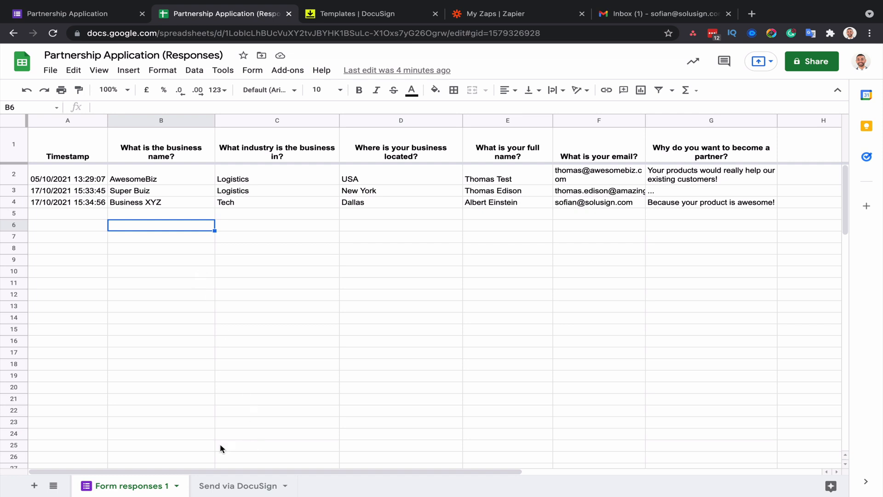
{"action": "mouse_move", "coordinate": [238, 486]}
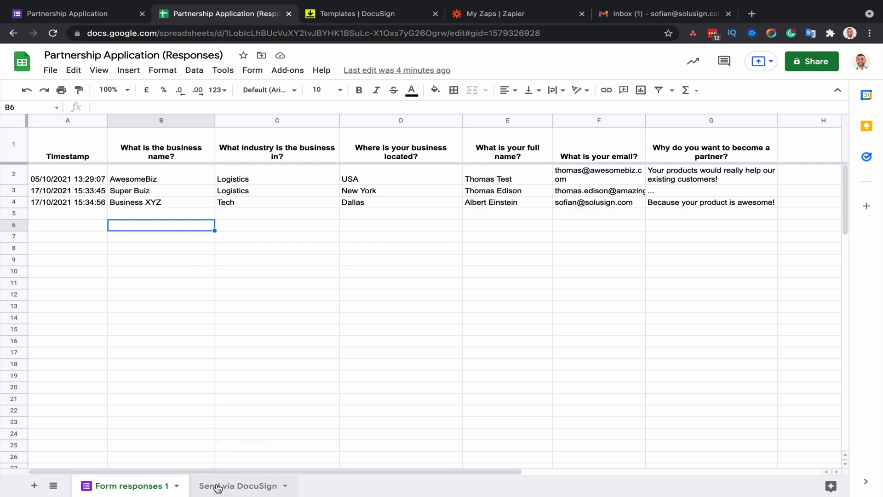
{"action": "mouse_move", "coordinate": [87, 305]}
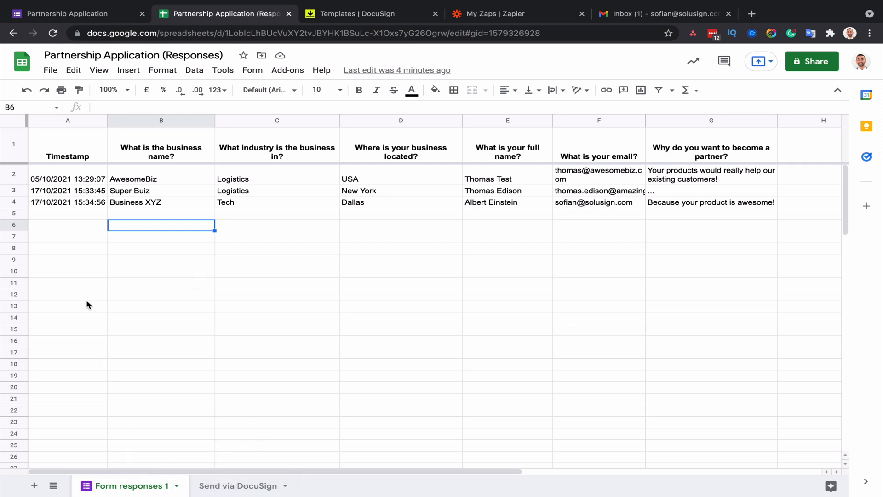
{"action": "mouse_move", "coordinate": [198, 195]}
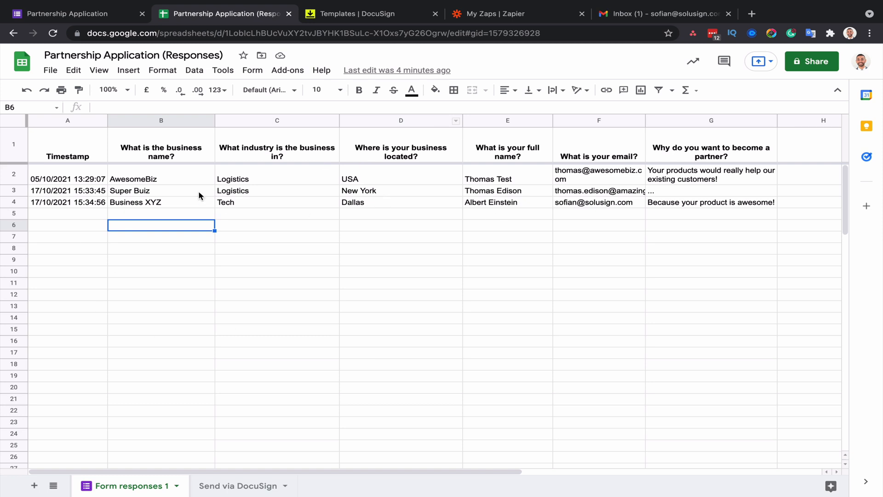
{"action": "mouse_move", "coordinate": [145, 157]}
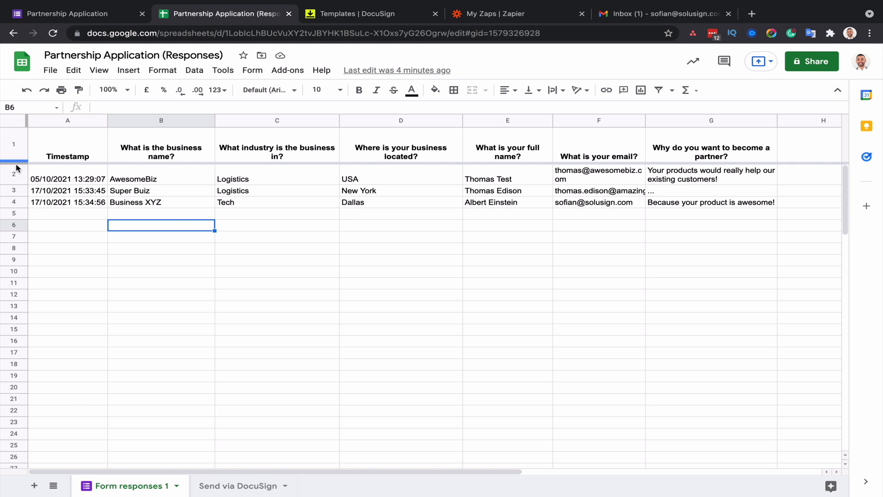
{"action": "mouse_move", "coordinate": [428, 288]}
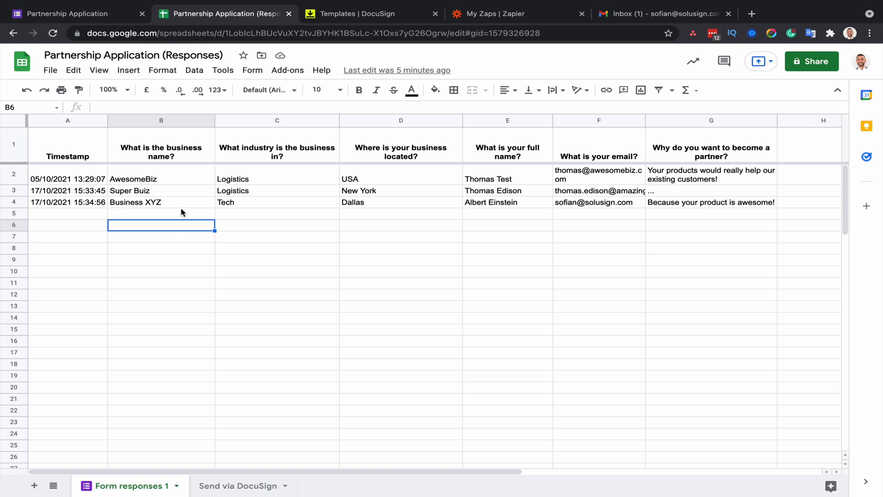
{"action": "mouse_move", "coordinate": [219, 440]}
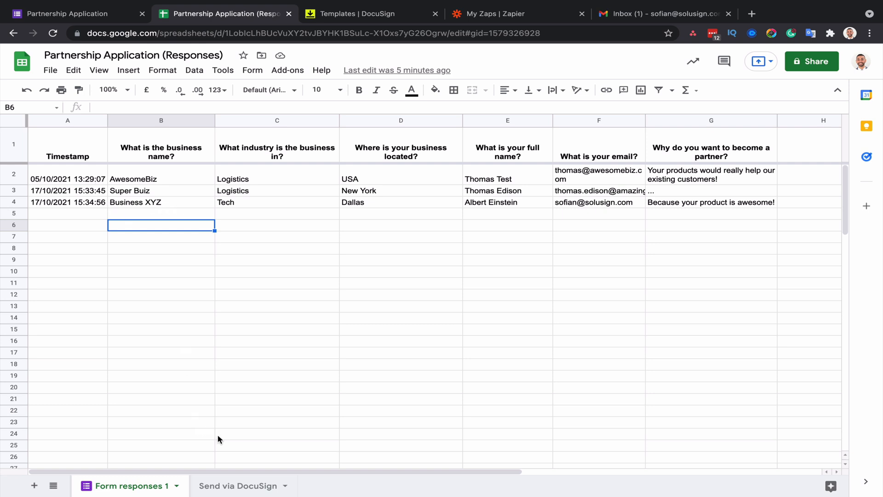
{"action": "mouse_move", "coordinate": [229, 486]}
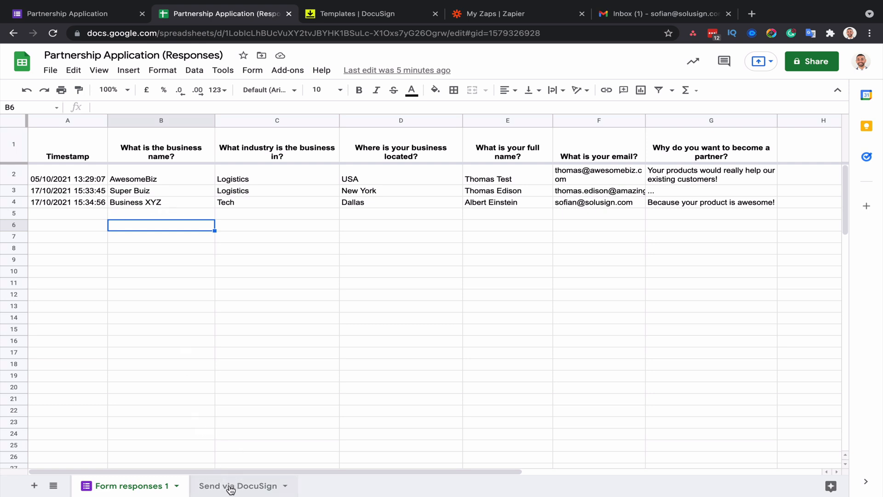
{"action": "left_click", "coordinate": [237, 485]}
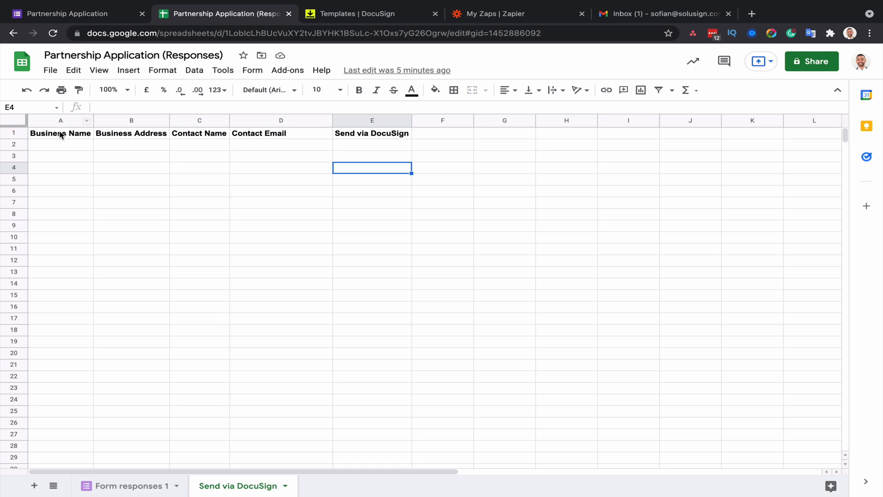
{"action": "mouse_move", "coordinate": [259, 125]}
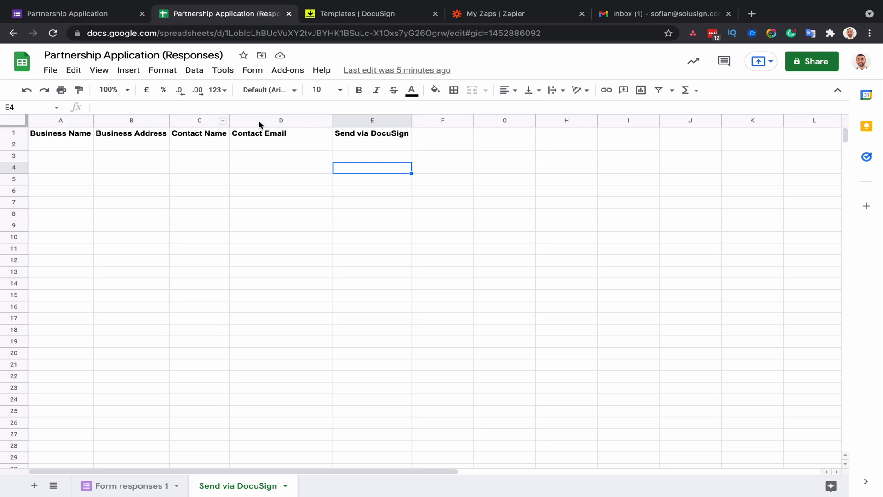
{"action": "mouse_move", "coordinate": [46, 138]}
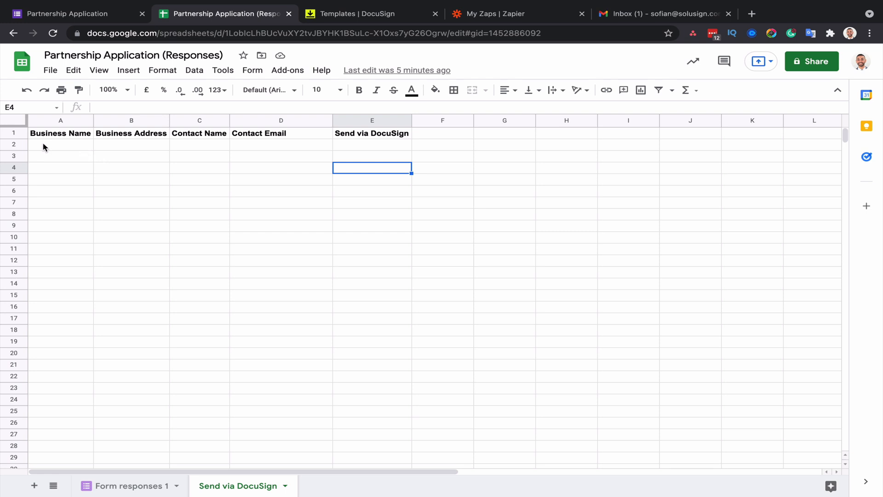
{"action": "mouse_move", "coordinate": [56, 149]}
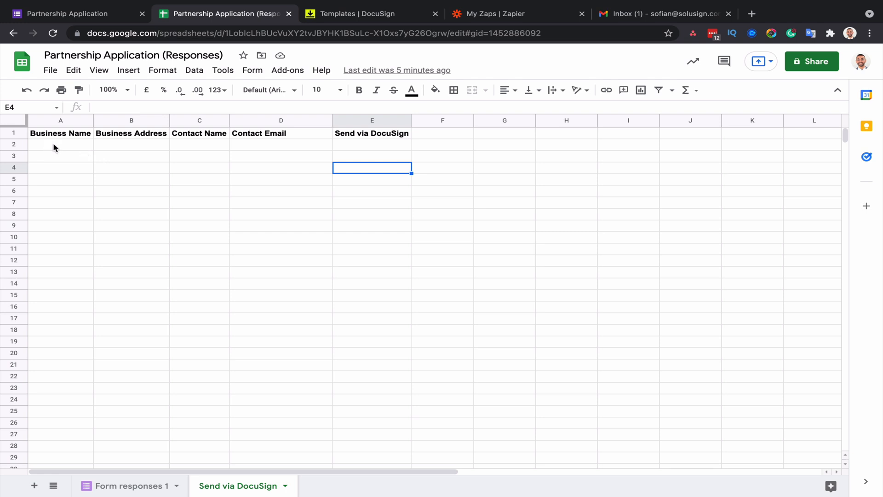
Step: Enter ='Form responses 1'!B2 in A2 and fill it down column A to row 7
{"action": "left_click", "coordinate": [61, 145]}
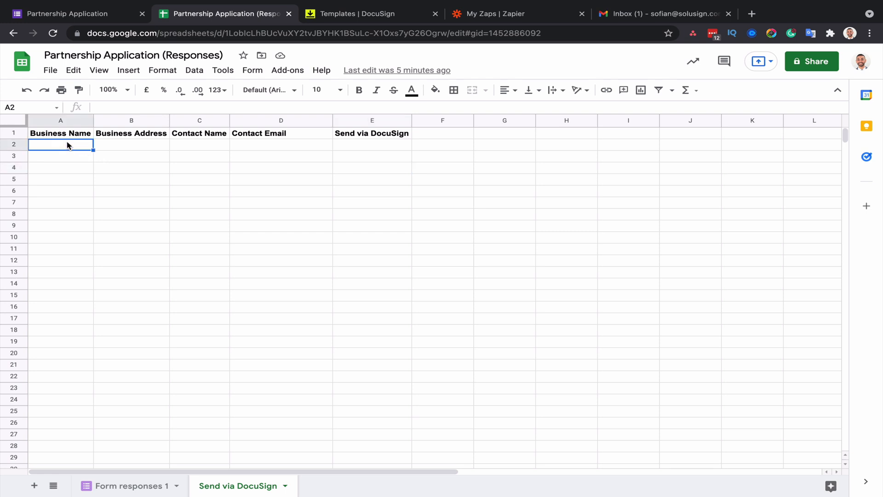
{"action": "mouse_move", "coordinate": [126, 485]}
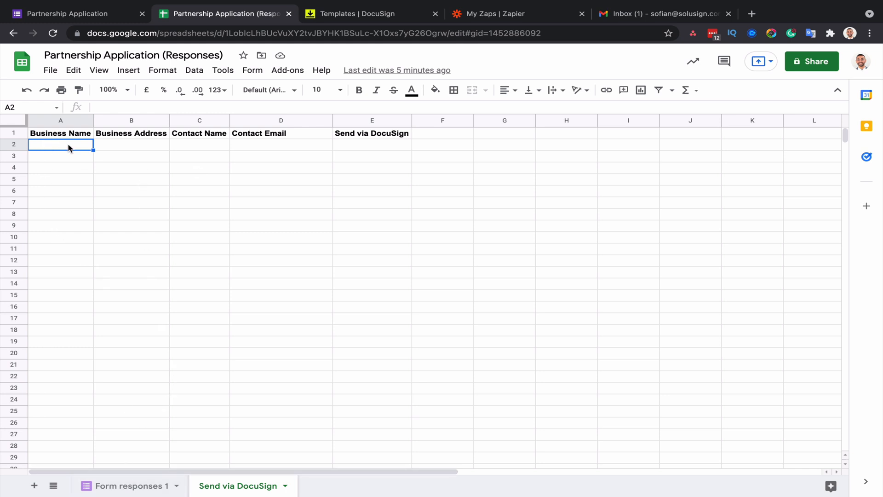
{"action": "double_click", "coordinate": [60, 144]}
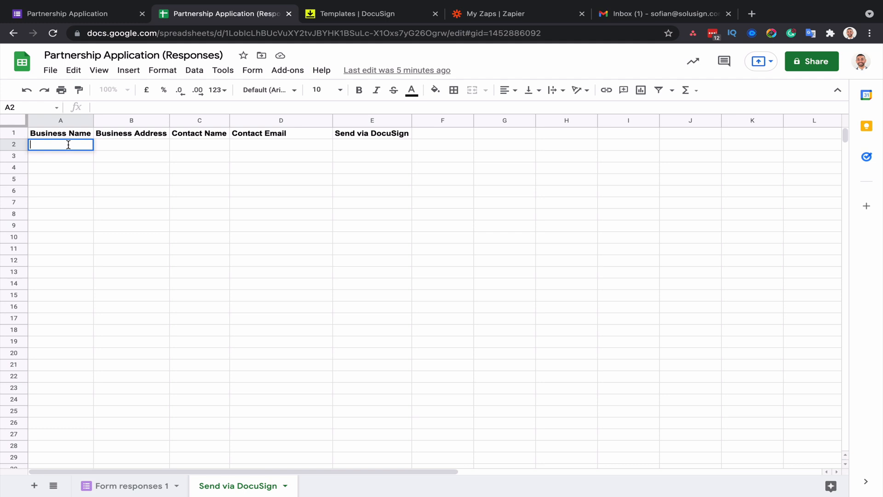
{"action": "left_click", "coordinate": [129, 484]}
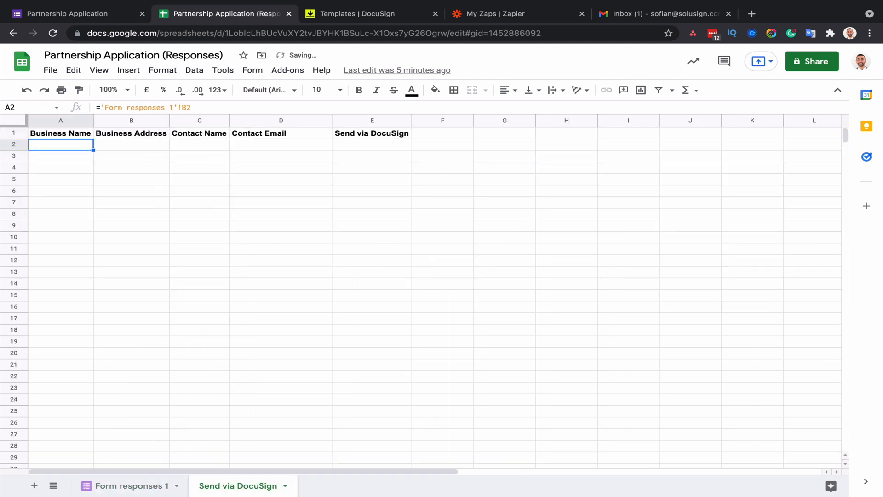
{"action": "type", "text": "AwesomeBiz"}
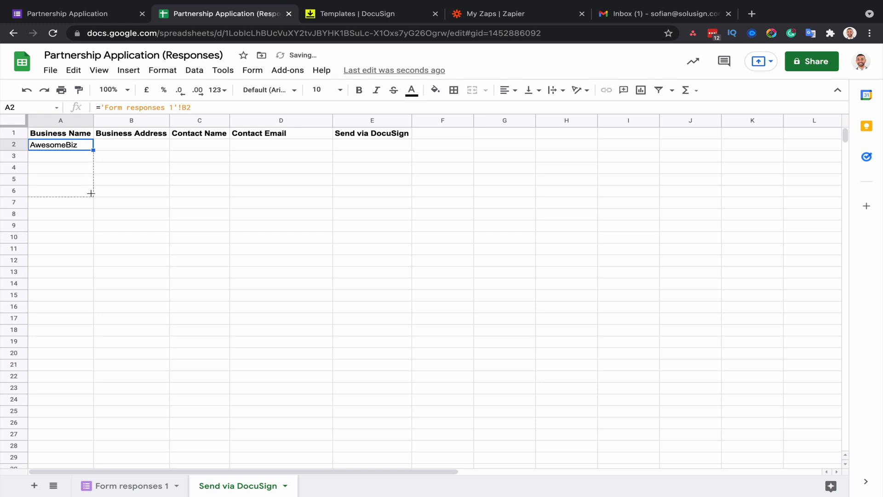
{"action": "left_click_drag", "start_coordinate": [60, 144], "coordinate": [60, 207]}
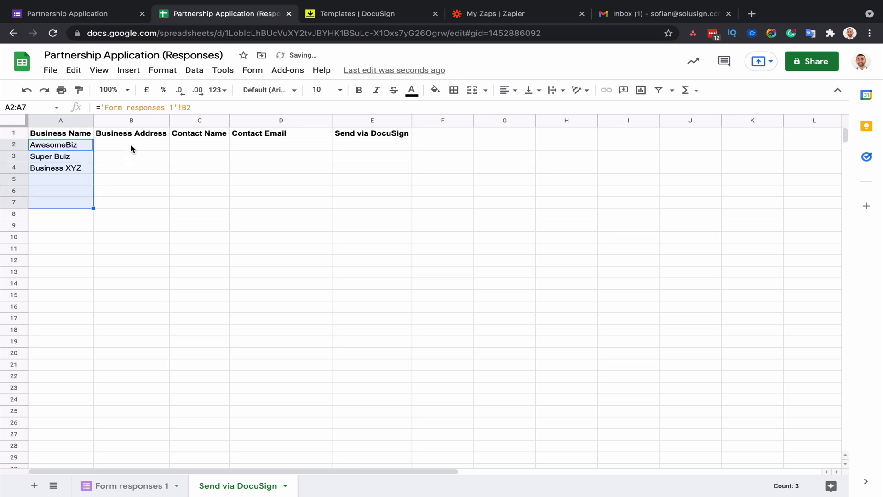
Step: Extend the formulas across the Business Address, Contact Name and Contact Email columns
{"action": "left_click", "coordinate": [131, 145]}
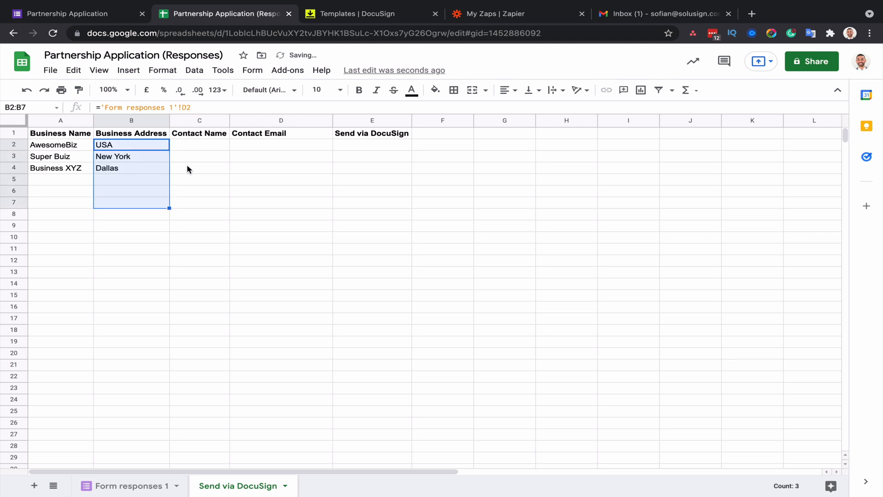
{"action": "left_click", "coordinate": [373, 179]}
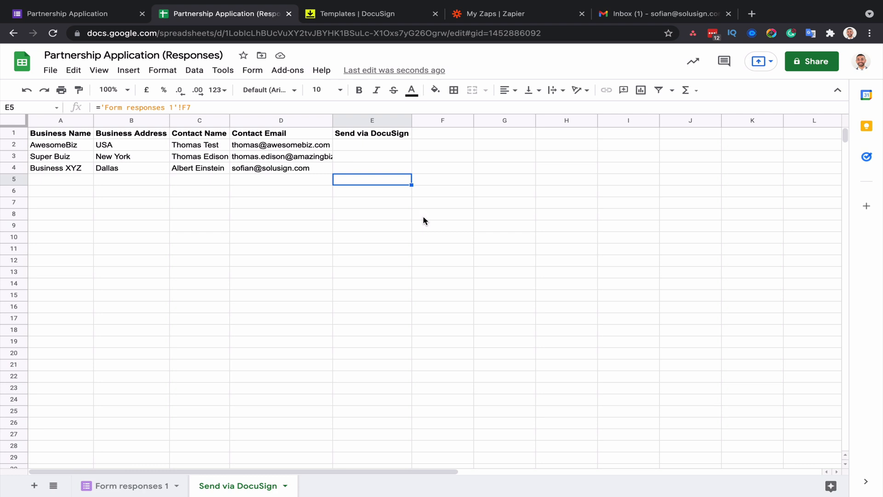
{"action": "mouse_move", "coordinate": [372, 142]}
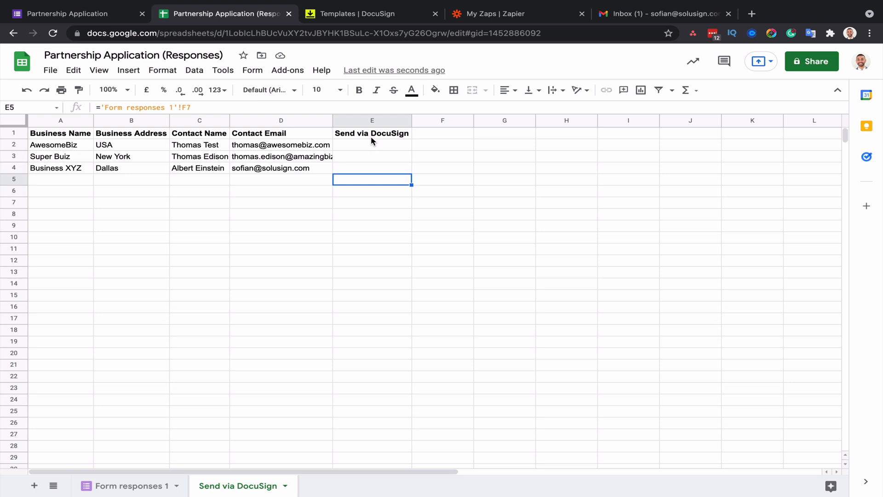
{"action": "mouse_move", "coordinate": [394, 143]}
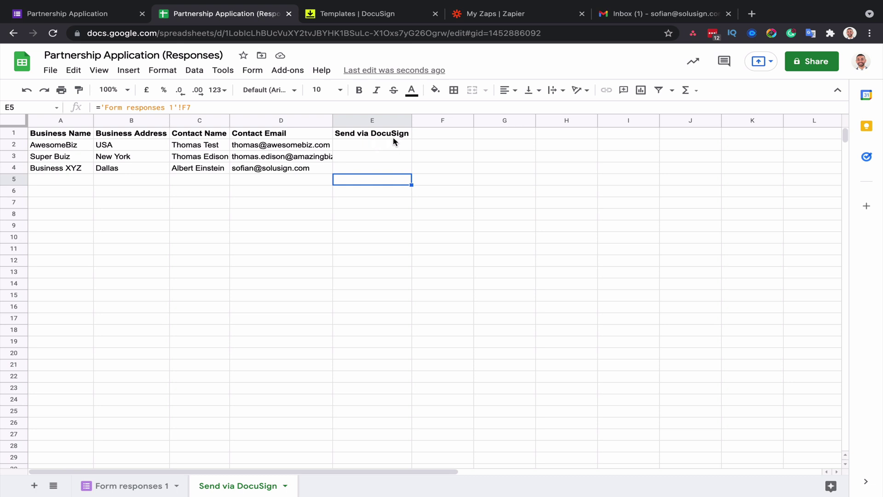
{"action": "left_click", "coordinate": [281, 144]}
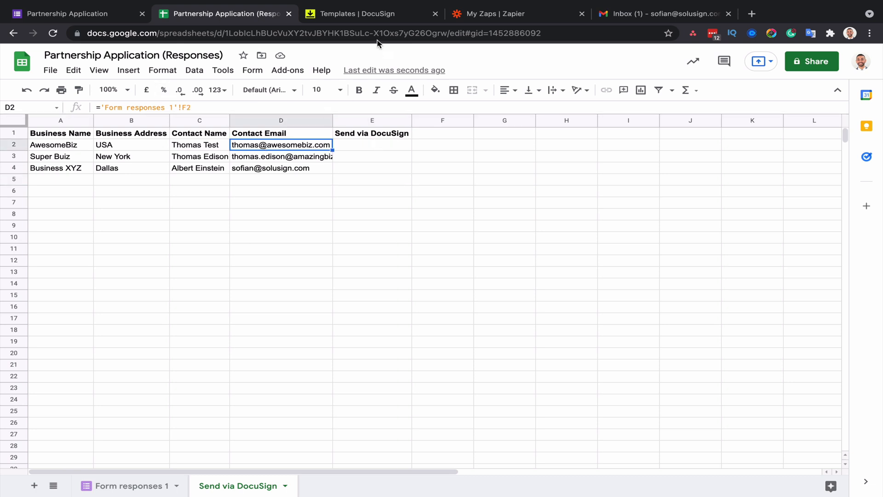
{"action": "mouse_move", "coordinate": [507, 48]}
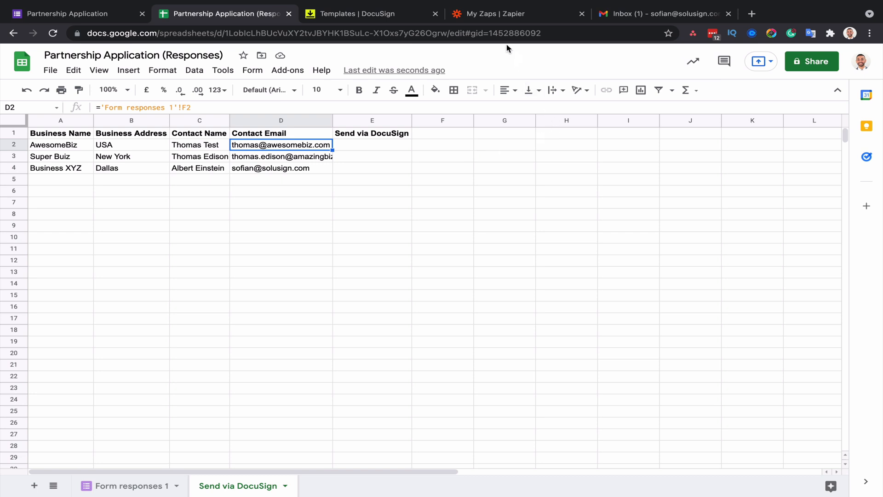
Step: Name the zap Send PA from Google Sheets and choose Google Sheets as the trigger app
{"action": "left_click", "coordinate": [495, 14]}
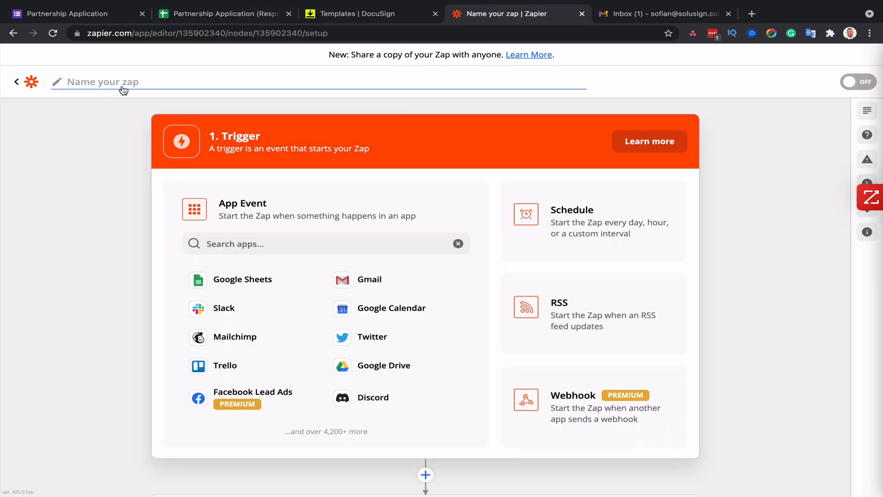
{"action": "type", "text": "Send PA from"}
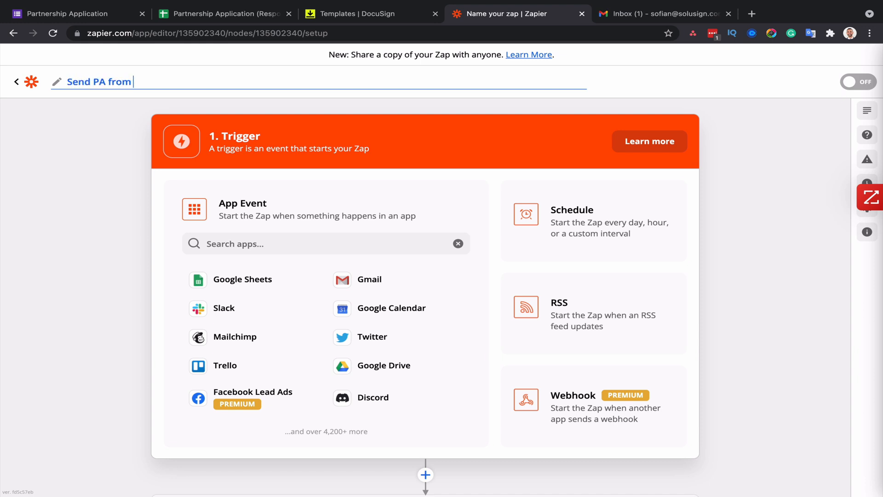
{"action": "type", "text": "Google Sheets"}
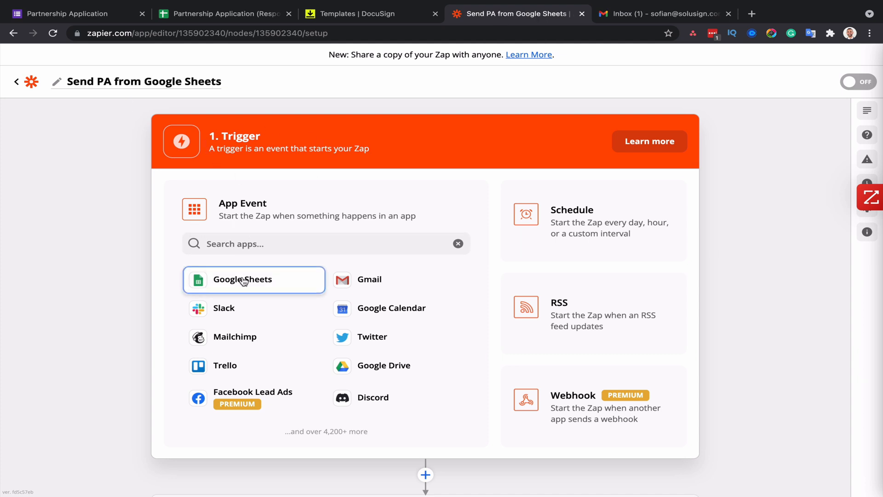
{"action": "left_click", "coordinate": [242, 279]}
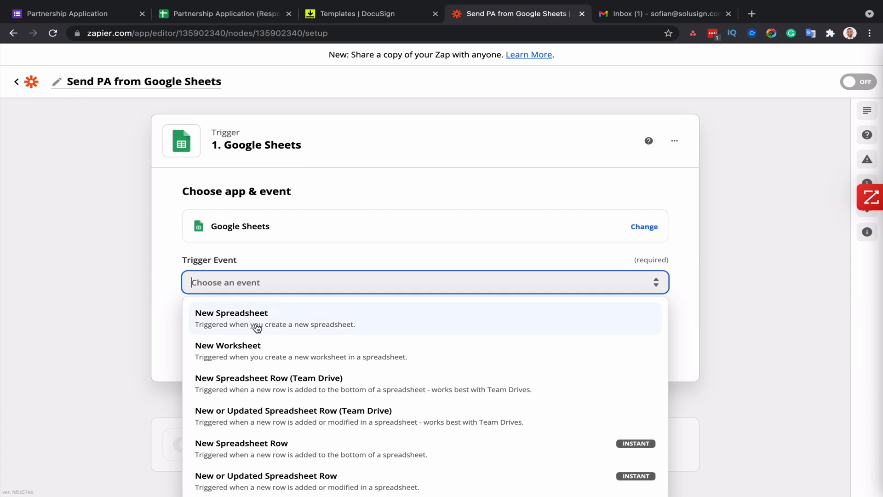
Step: Set the trigger event to New Spreadsheet Row and confirm the connected account
{"action": "left_click", "coordinate": [240, 447]}
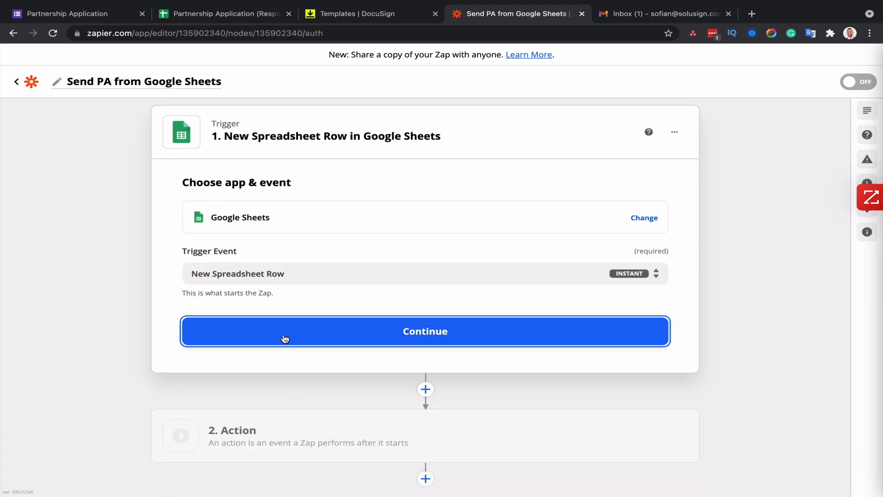
{"action": "left_click", "coordinate": [425, 331]}
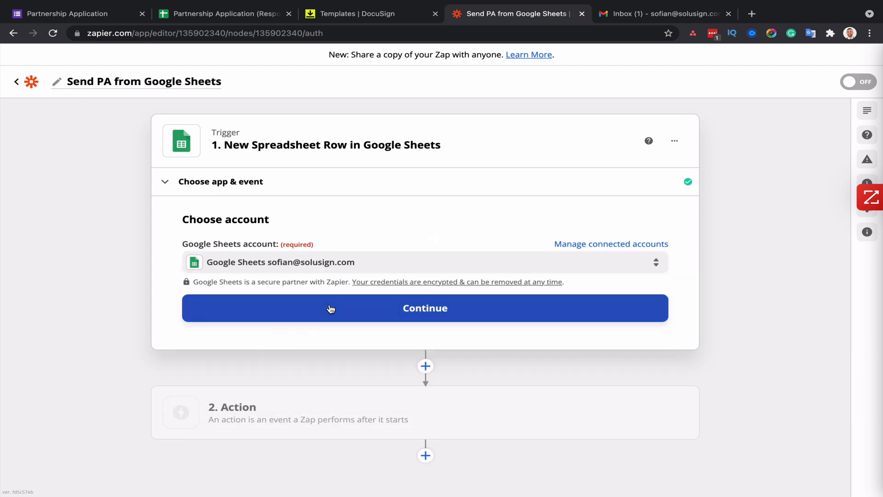
{"action": "left_click", "coordinate": [425, 308]}
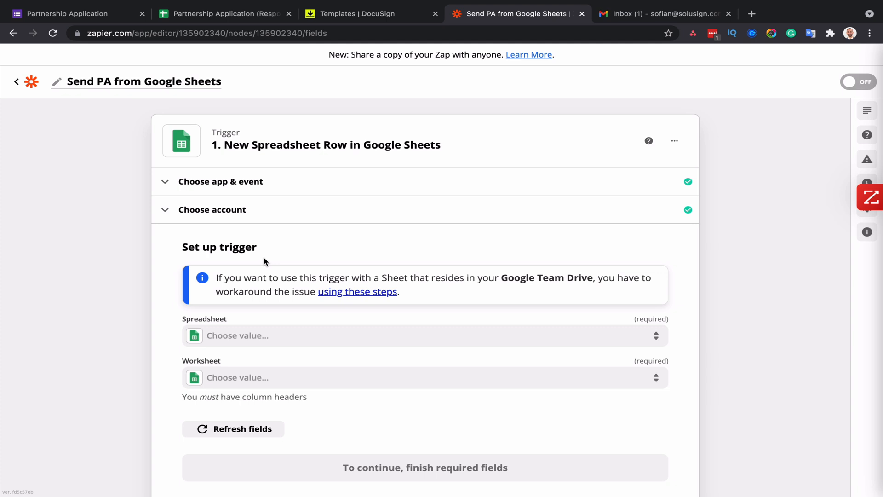
Step: Select the Partnership Application responses spreadsheet and worksheet and run the trigger test
{"action": "scroll", "scroll_direction": "down", "scroll_amount": 3}
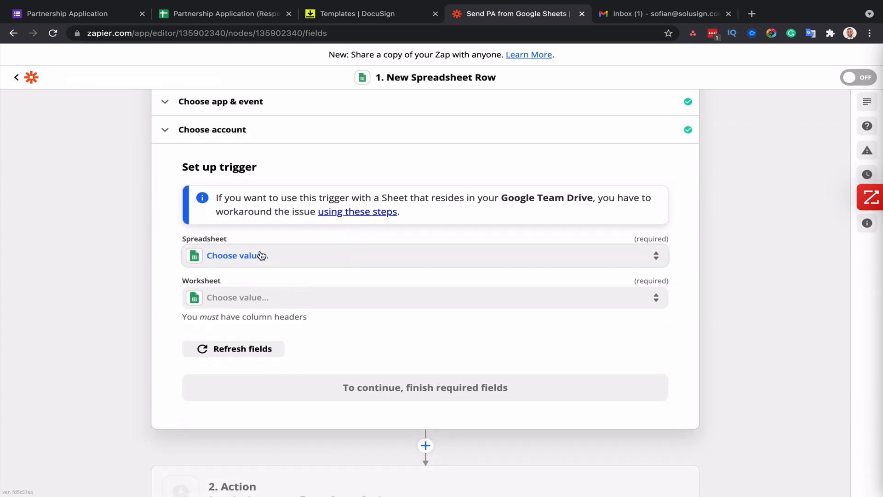
{"action": "left_click", "coordinate": [255, 255]}
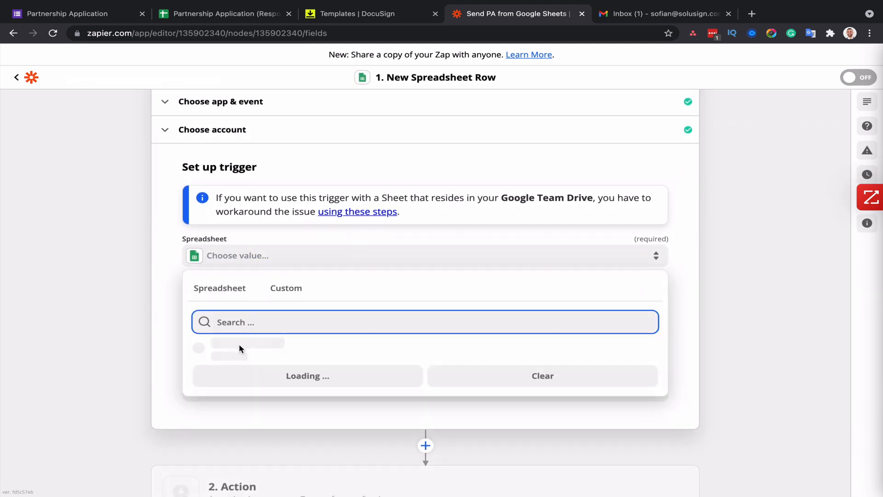
{"action": "left_click", "coordinate": [247, 342]}
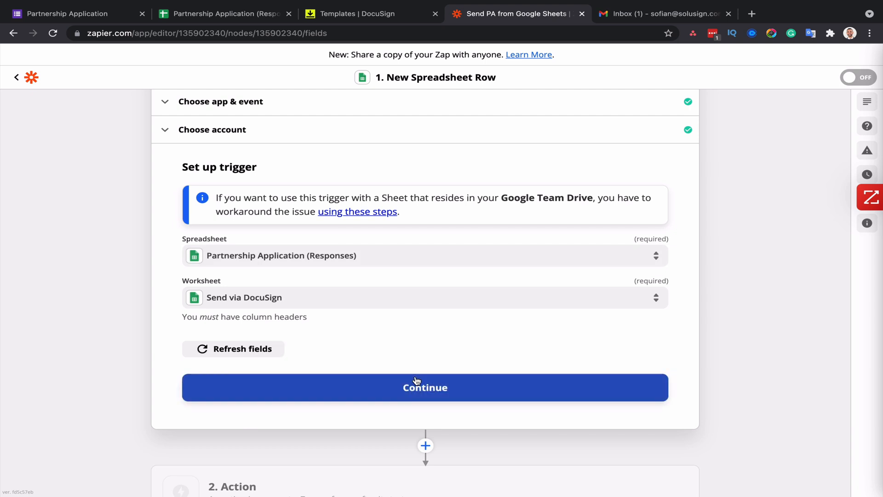
{"action": "left_click", "coordinate": [425, 387]}
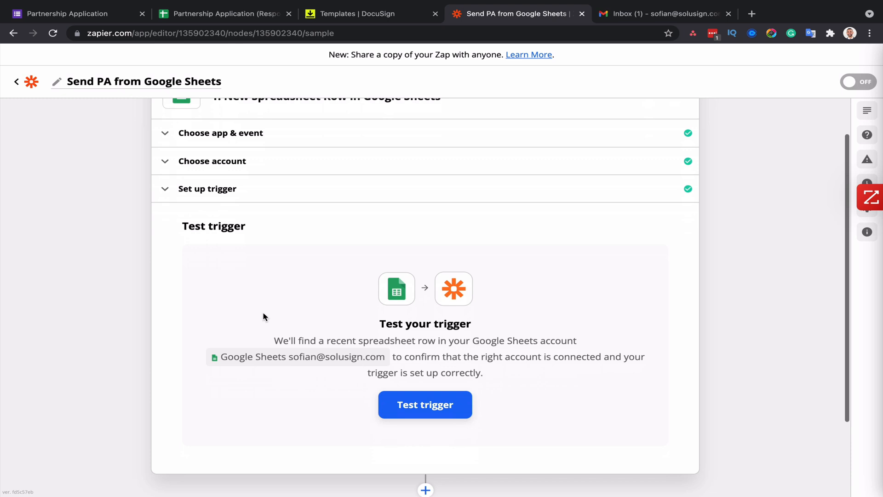
{"action": "scroll", "scroll_direction": "down", "scroll_amount": 3}
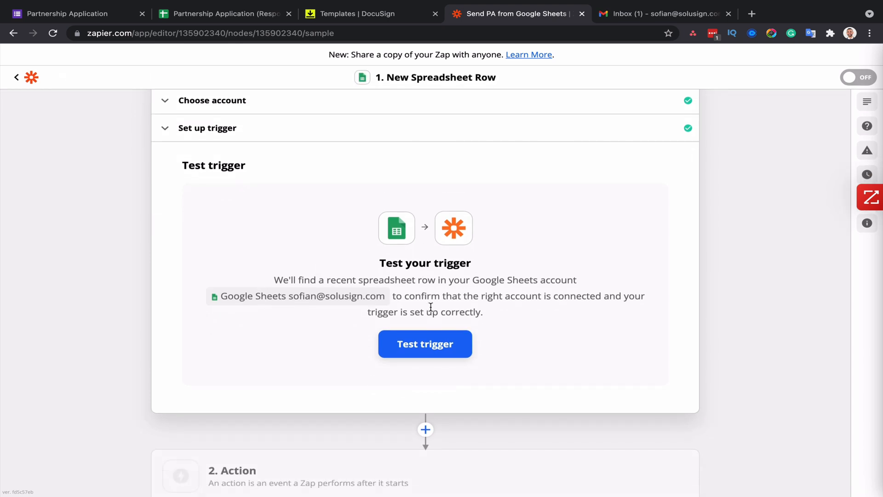
{"action": "left_click", "coordinate": [425, 343]}
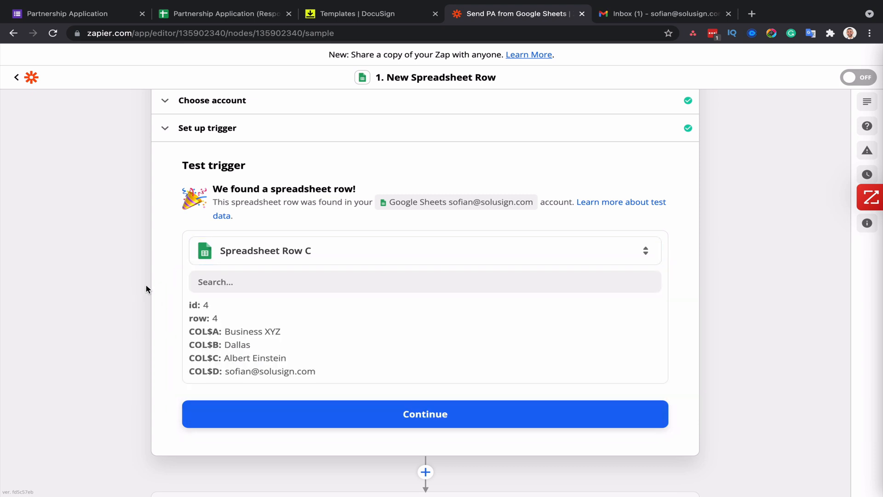
{"action": "mouse_move", "coordinate": [306, 307]}
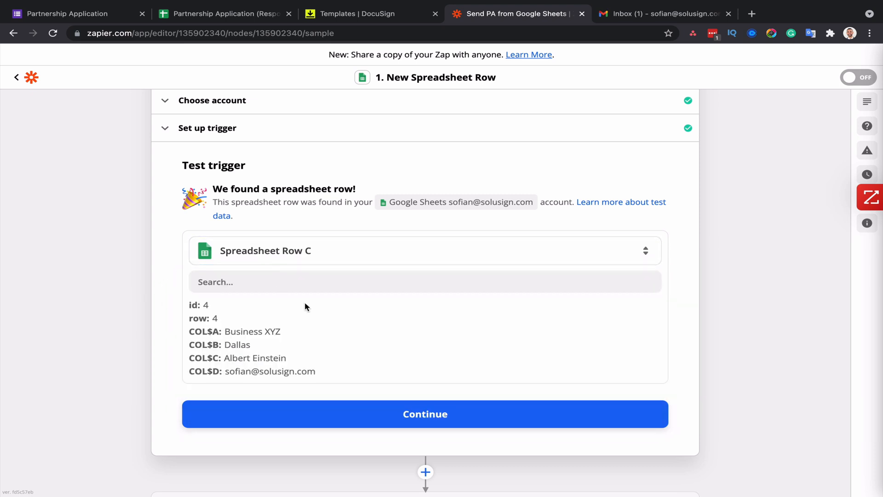
Step: Verify the test found the Business XYZ (Dallas) row and continue to the next step
{"action": "left_click", "coordinate": [223, 13]}
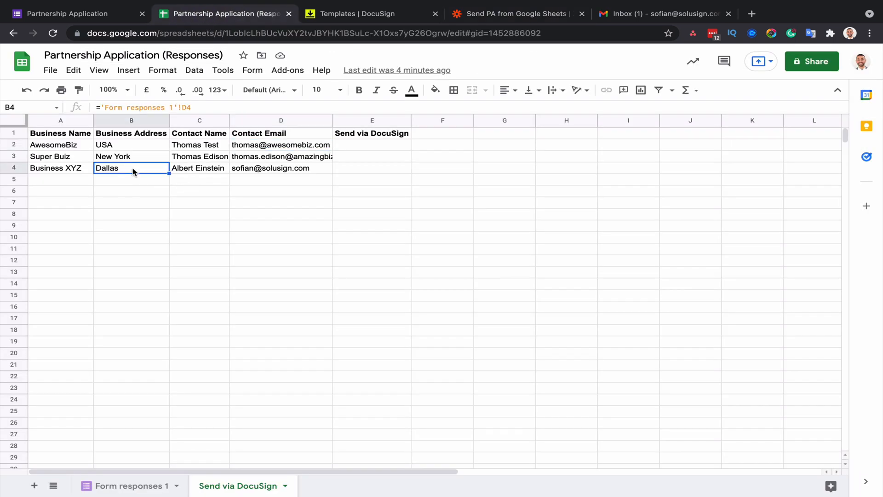
{"action": "left_click", "coordinate": [281, 167]}
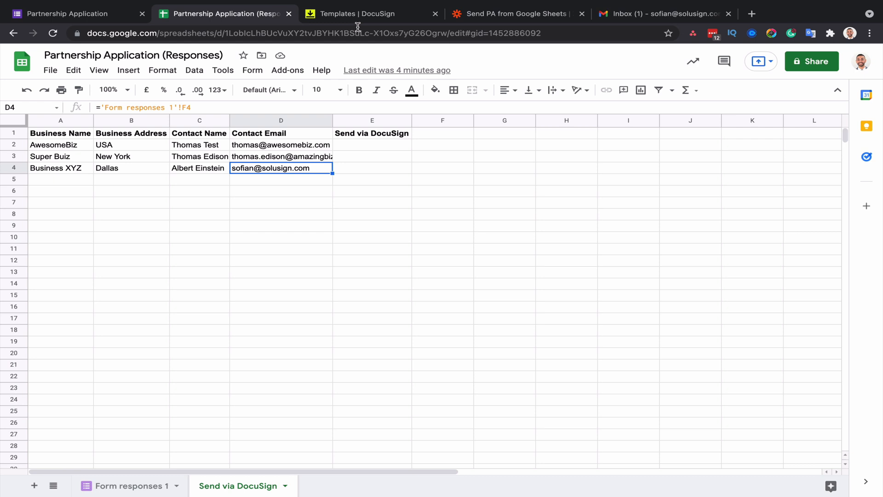
{"action": "left_click", "coordinate": [513, 14]}
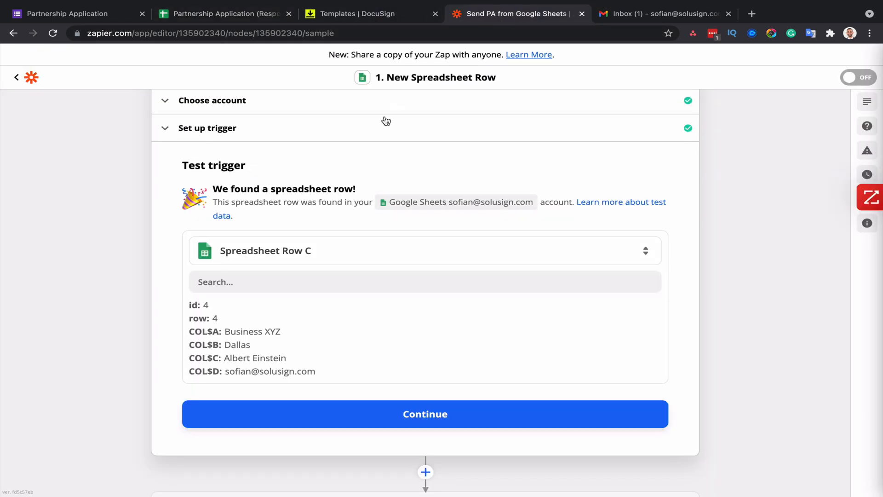
{"action": "mouse_move", "coordinate": [292, 205]}
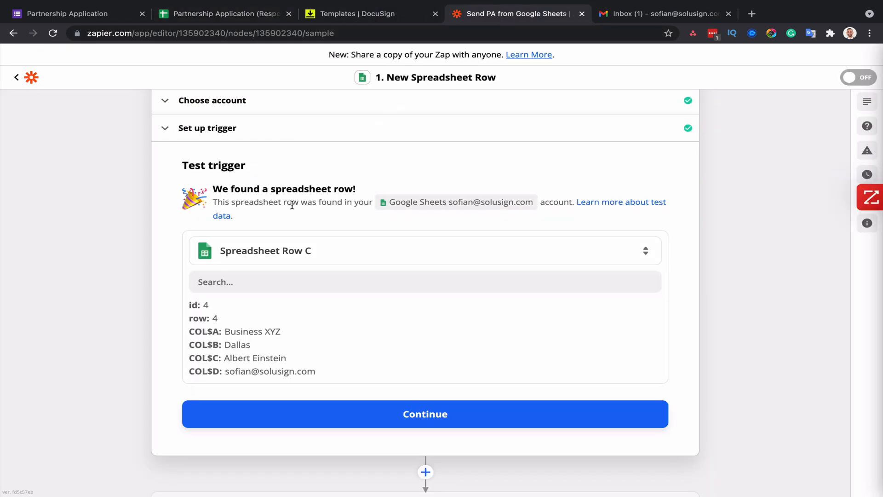
{"action": "left_click", "coordinate": [424, 413]}
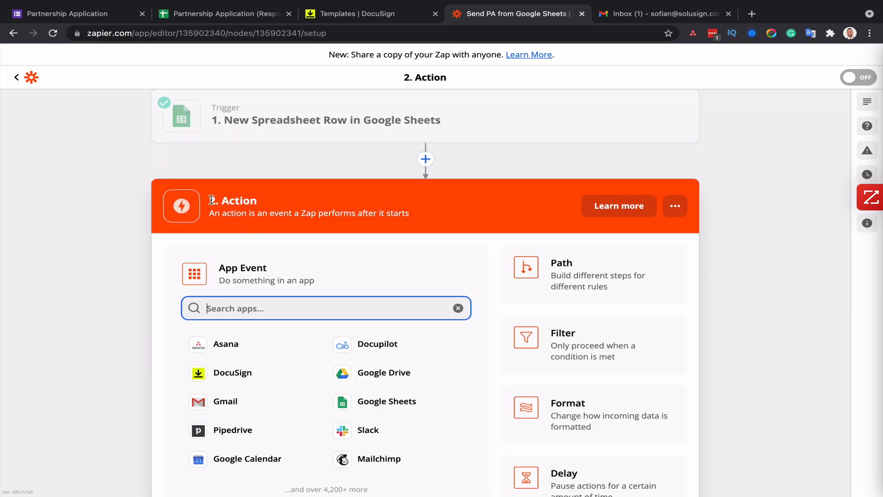
{"action": "mouse_move", "coordinate": [231, 372]}
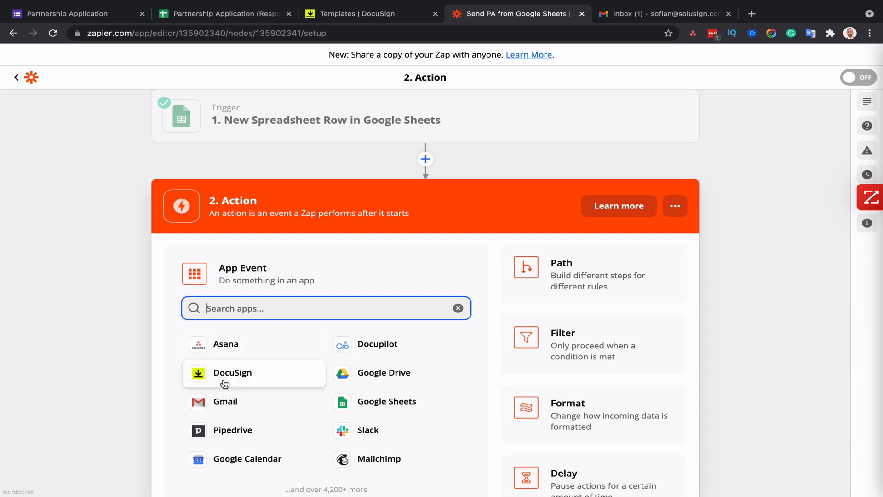
{"action": "mouse_move", "coordinate": [425, 159]}
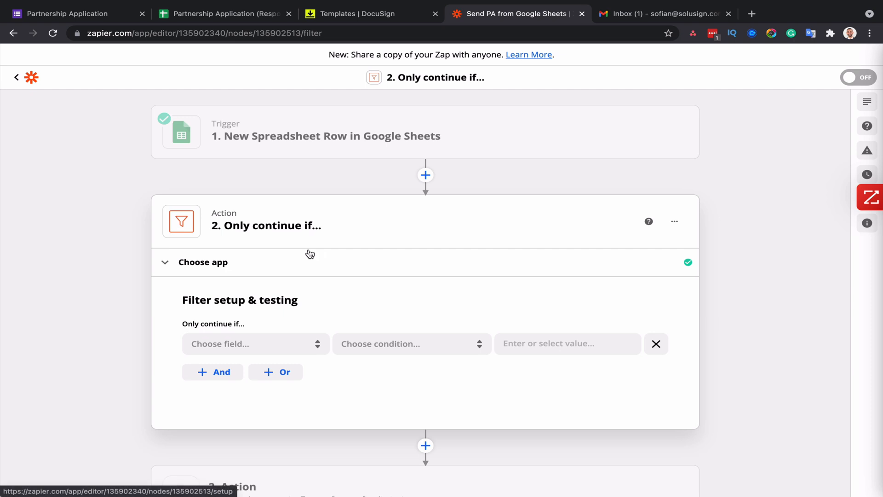
Step: Set the filter to continue only when Send via DocuSign exactly matches YES
{"action": "left_click", "coordinate": [221, 14]}
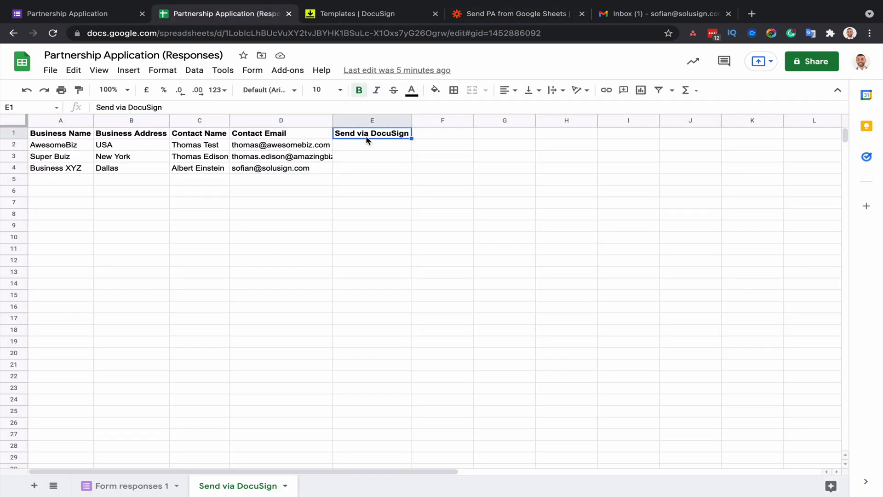
{"action": "mouse_move", "coordinate": [363, 154]}
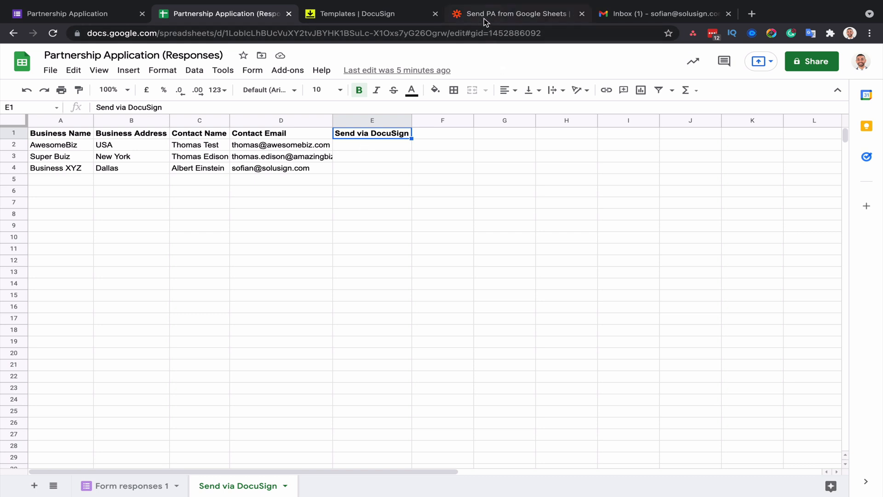
{"action": "left_click", "coordinate": [512, 14]}
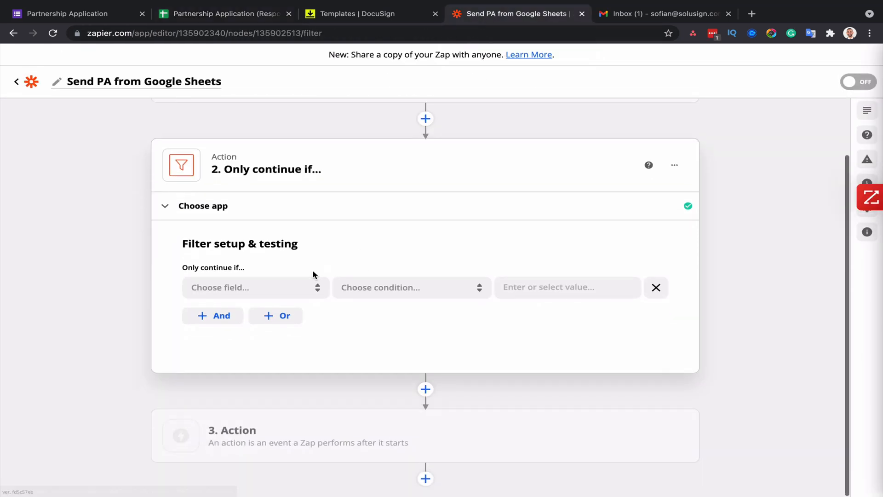
{"action": "left_click", "coordinate": [255, 287]}
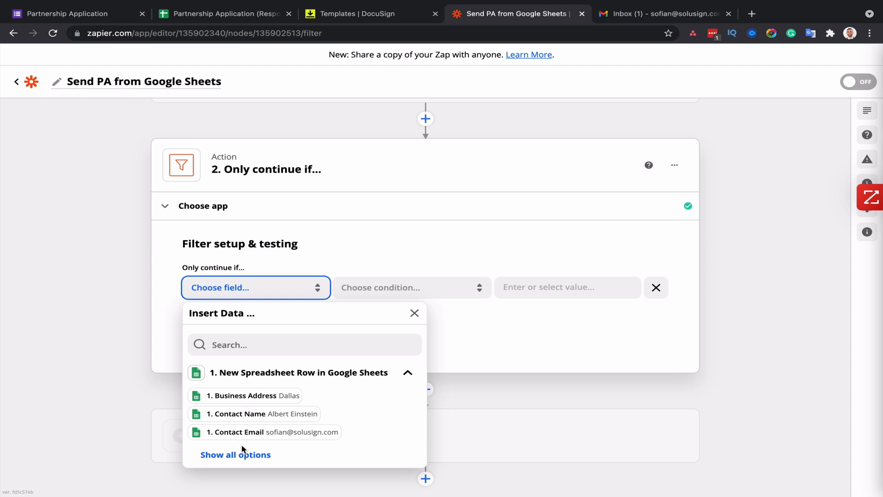
{"action": "left_click", "coordinate": [235, 454]}
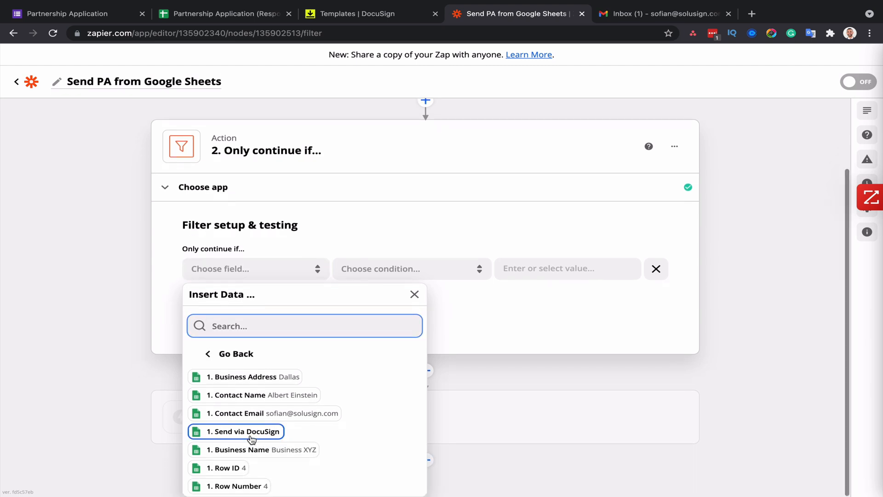
{"action": "left_click", "coordinate": [243, 431]}
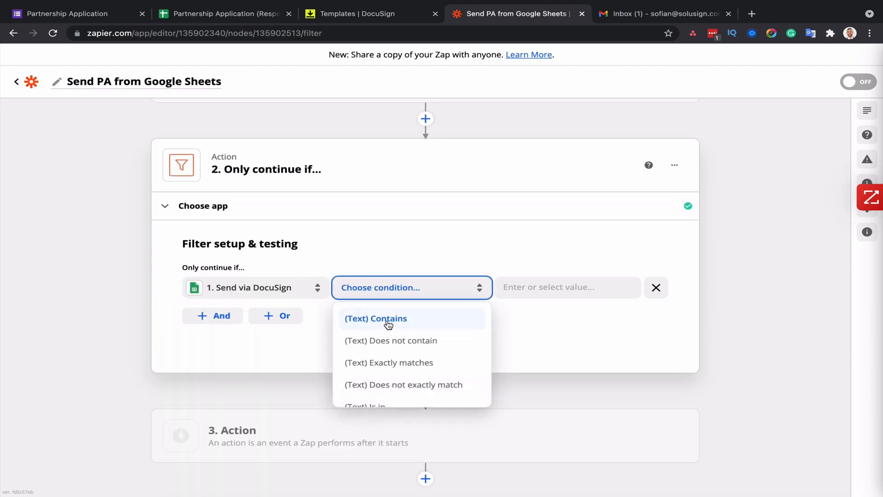
{"action": "mouse_move", "coordinate": [391, 363]}
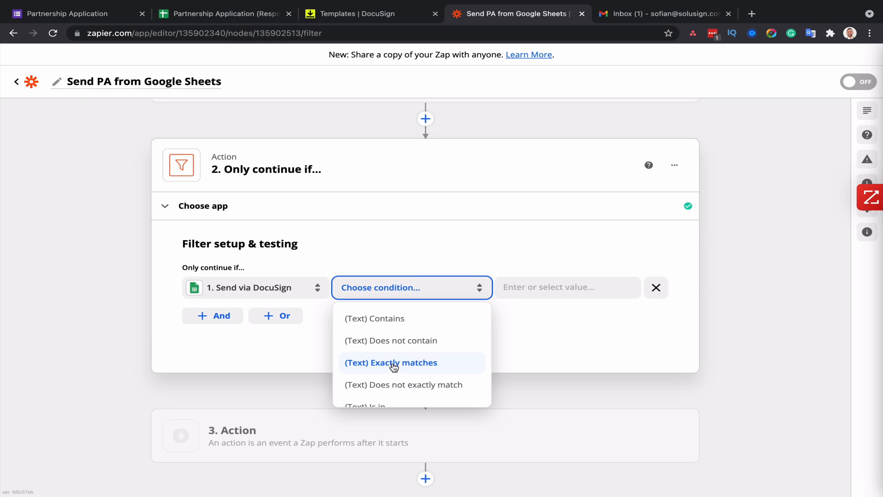
{"action": "left_click", "coordinate": [391, 362]}
{"action": "type", "text": "YES"}
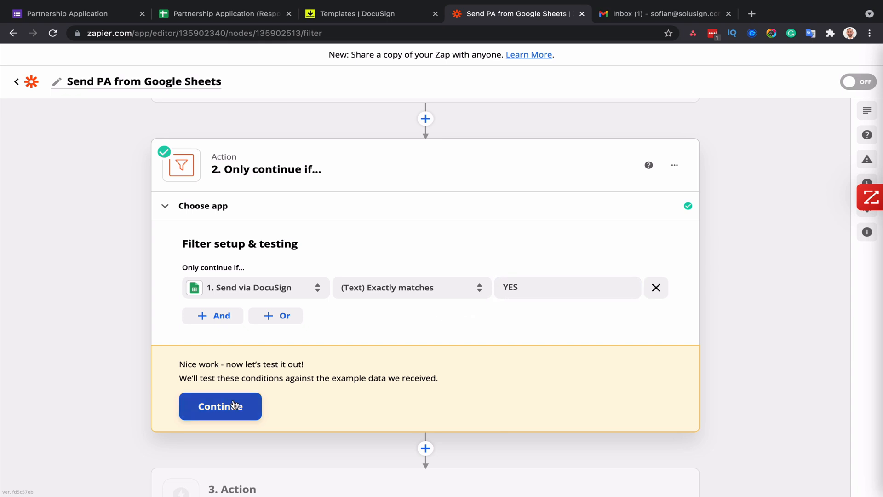
Step: Test the filter against the sample row, check row 4's empty cell, and close the step
{"action": "left_click", "coordinate": [220, 405]}
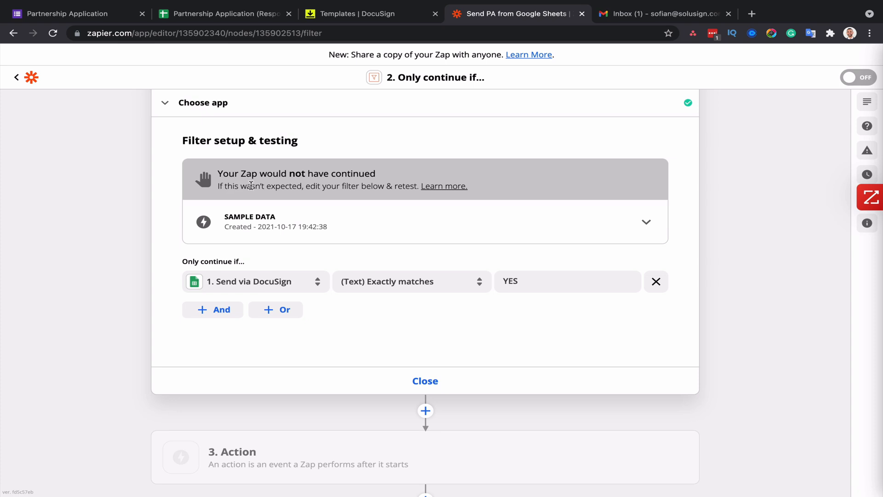
{"action": "mouse_move", "coordinate": [386, 120]}
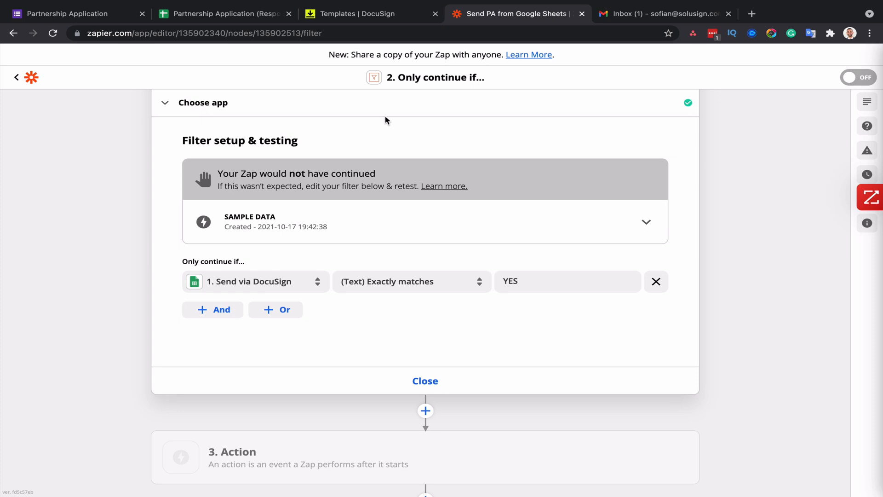
{"action": "left_click", "coordinate": [222, 14]}
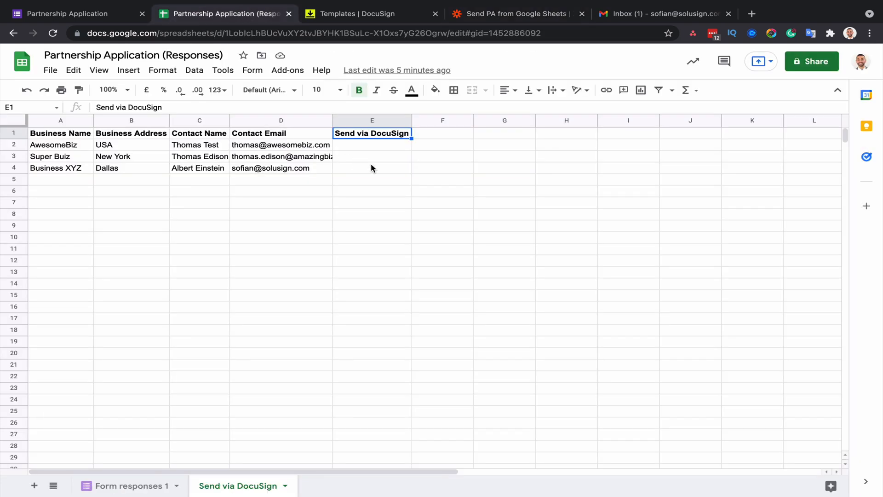
{"action": "left_click", "coordinate": [372, 167]}
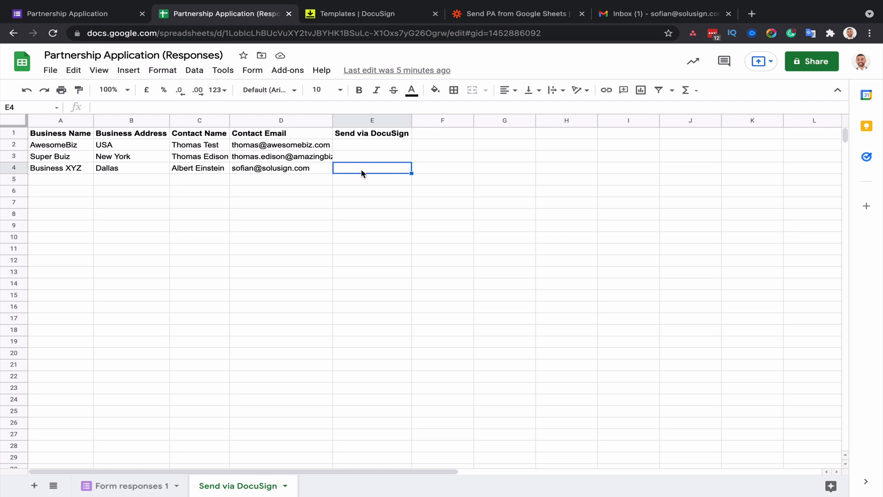
{"action": "left_click", "coordinate": [513, 14]}
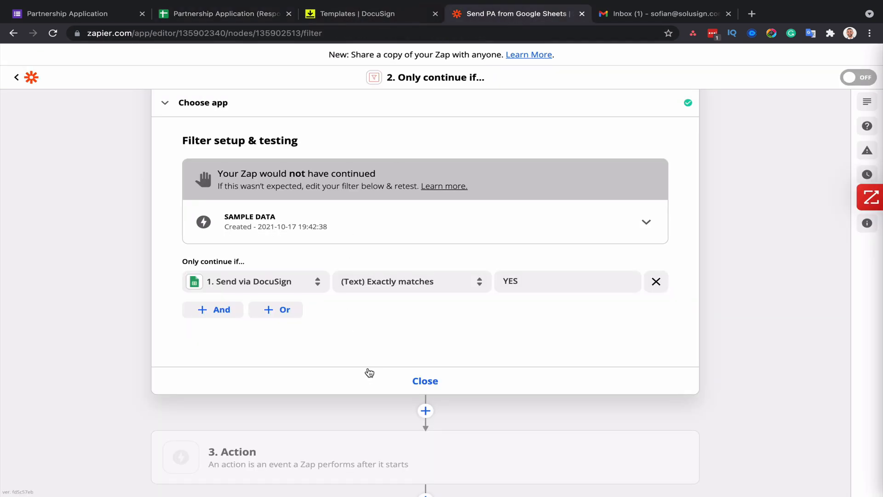
{"action": "left_click", "coordinate": [425, 380]}
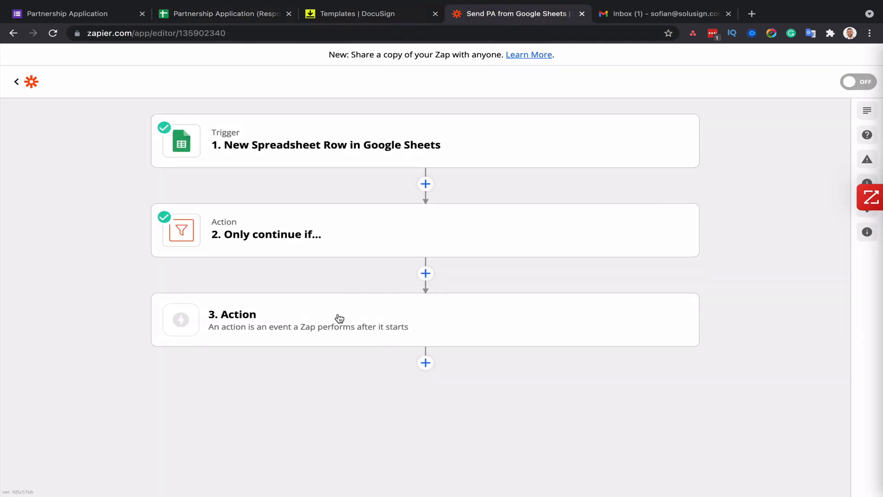
Step: Make the third step a DocuSign Create Signature Request action
{"action": "left_click", "coordinate": [337, 318]}
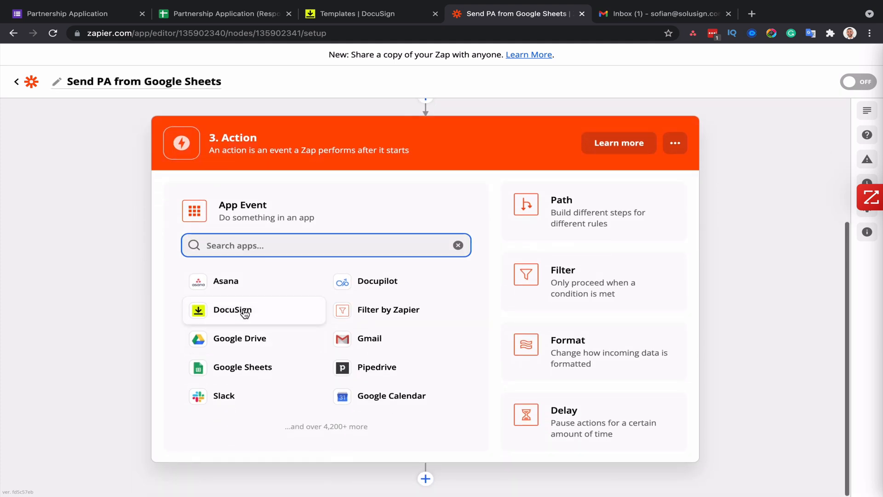
{"action": "left_click", "coordinate": [232, 309]}
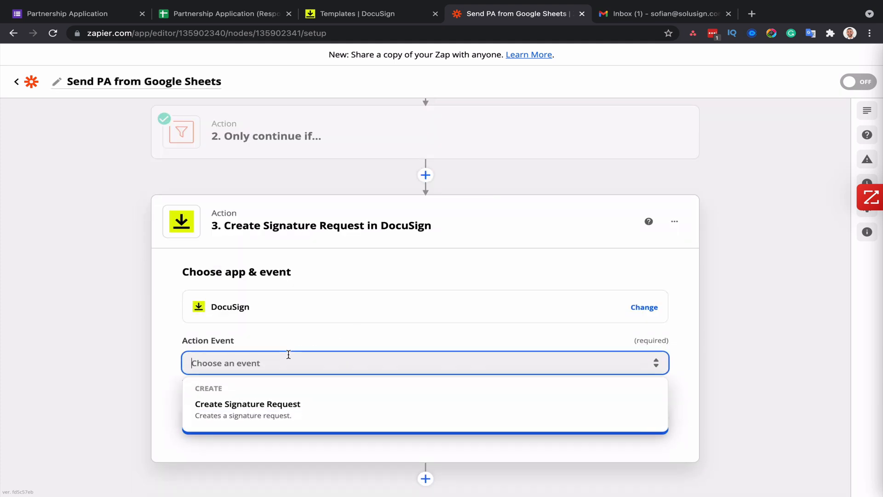
{"action": "mouse_move", "coordinate": [252, 407]}
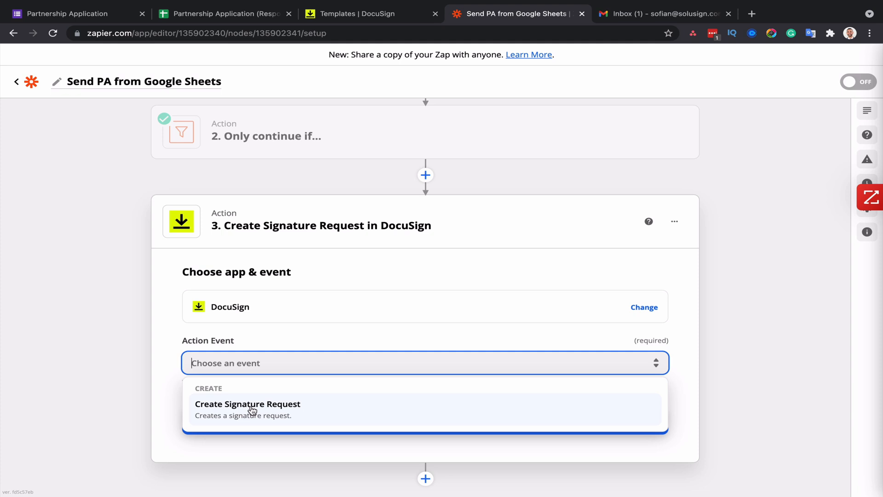
{"action": "left_click", "coordinate": [247, 403]}
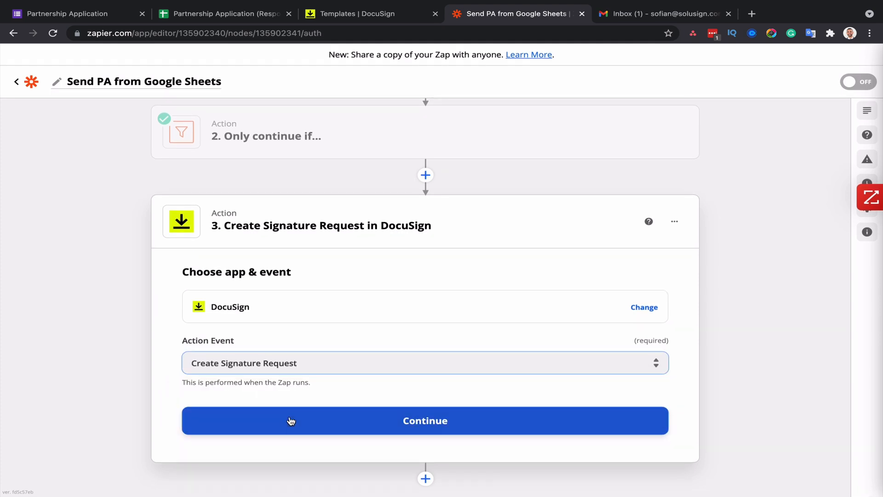
{"action": "left_click", "coordinate": [425, 420]}
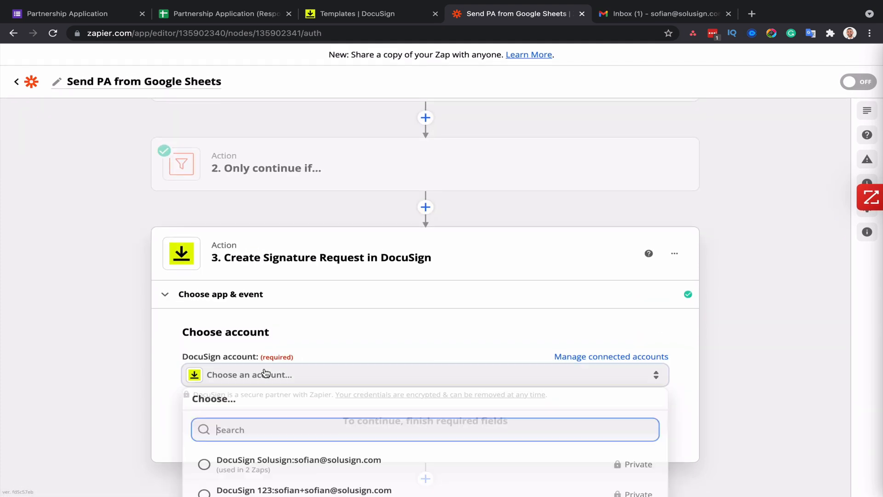
Step: Choose the Partnership Agreement template and let its fields load
{"action": "scroll", "scroll_direction": "down", "scroll_amount": 3}
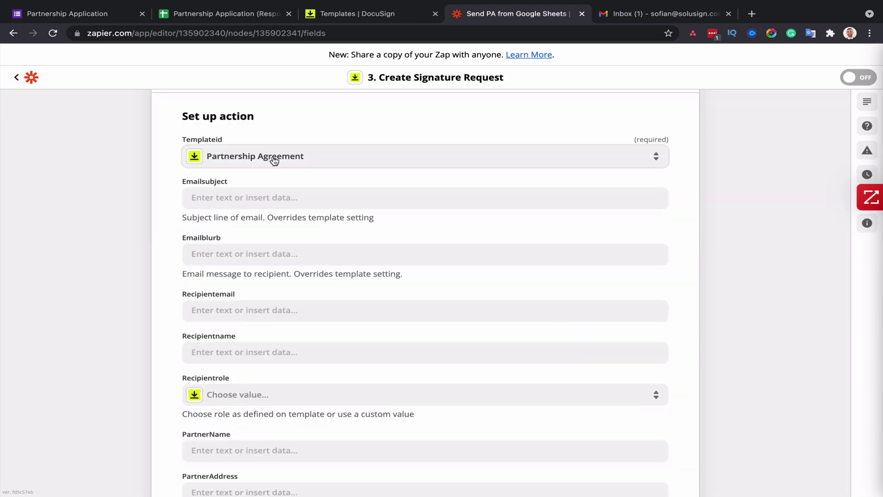
{"action": "scroll", "scroll_direction": "down", "scroll_amount": 3}
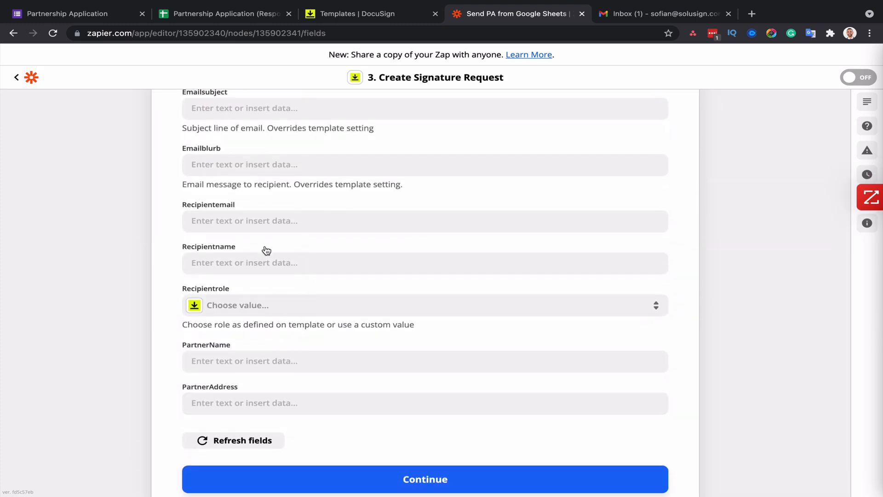
{"action": "scroll", "scroll_direction": "up", "scroll_amount": 3}
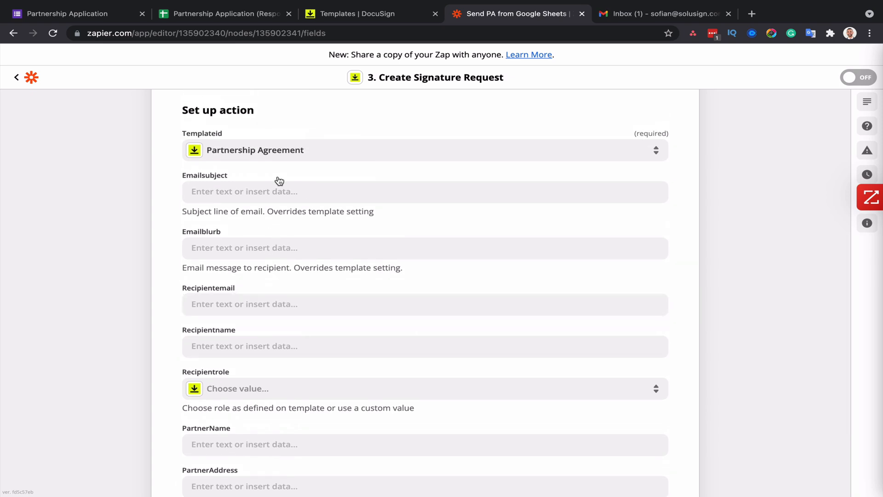
{"action": "mouse_move", "coordinate": [219, 240]}
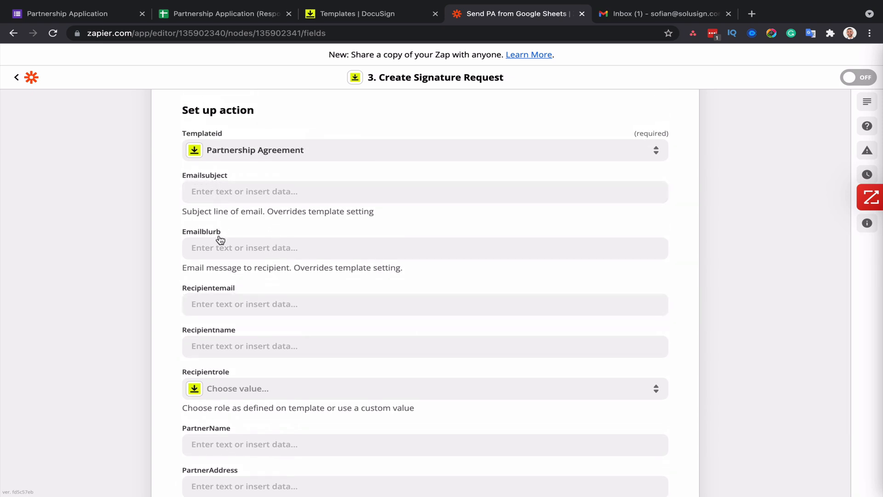
{"action": "scroll", "scroll_direction": "down", "scroll_amount": 3}
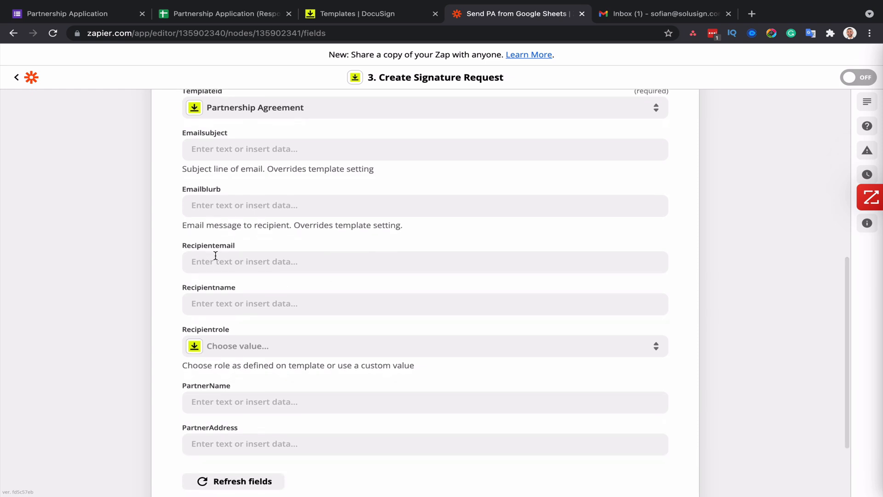
{"action": "mouse_move", "coordinate": [193, 249]}
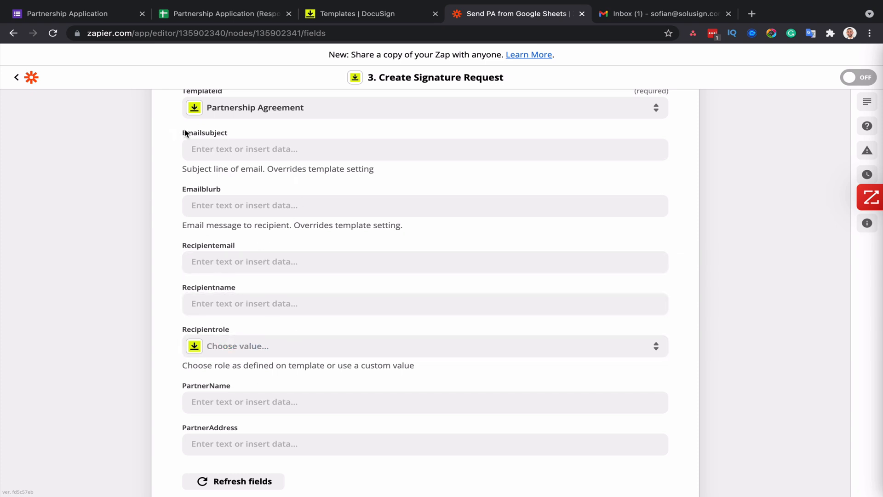
{"action": "mouse_move", "coordinate": [225, 14]}
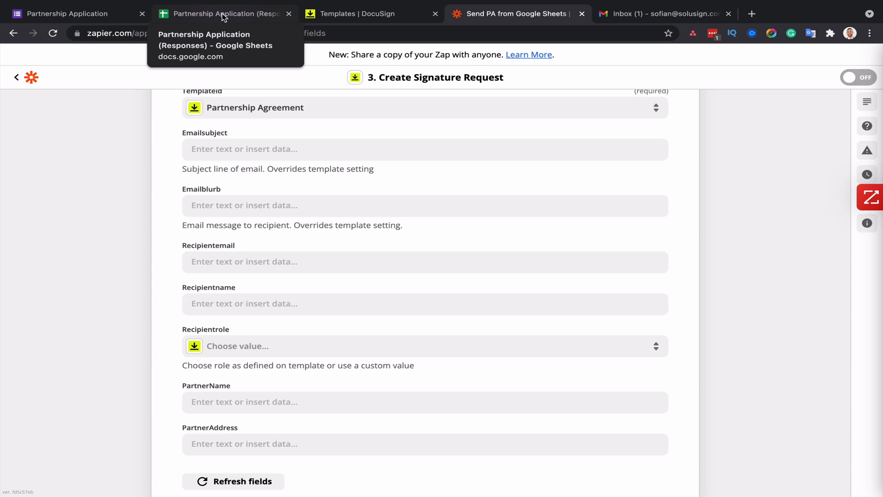
{"action": "mouse_move", "coordinate": [239, 265]}
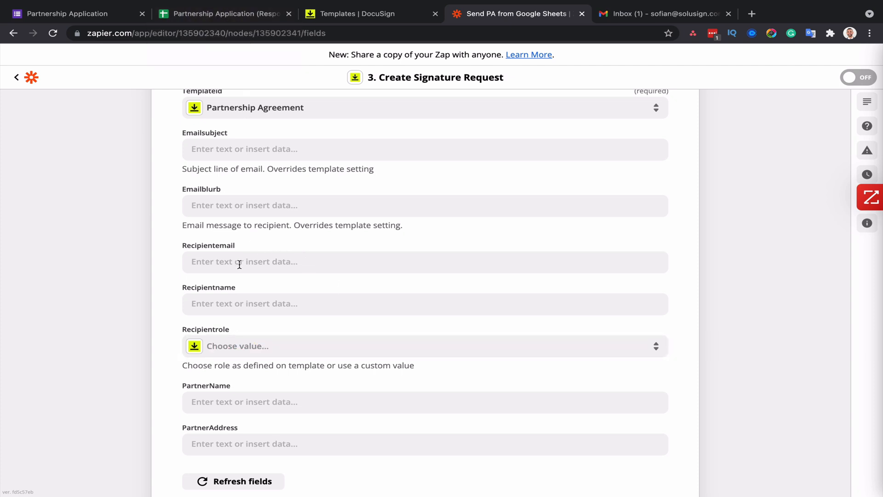
Step: Map recipient email and name to the row's Contact Email and Contact Name
{"action": "left_click", "coordinate": [395, 261]}
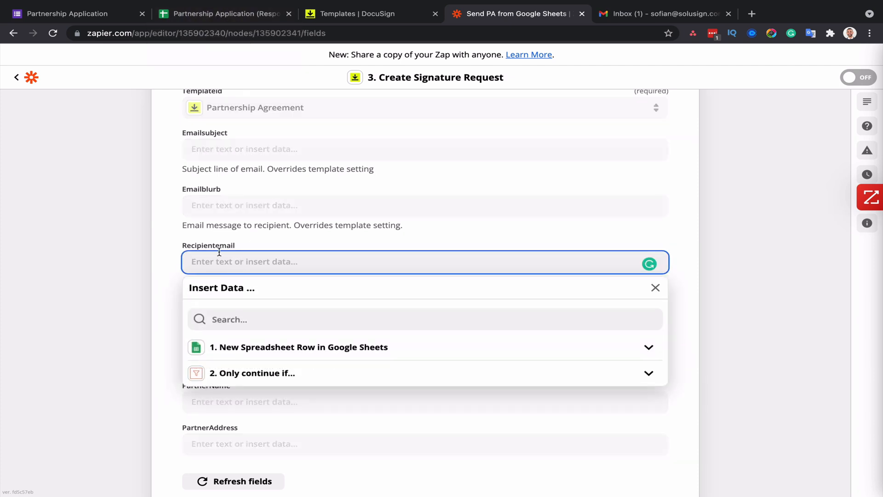
{"action": "mouse_move", "coordinate": [231, 262]}
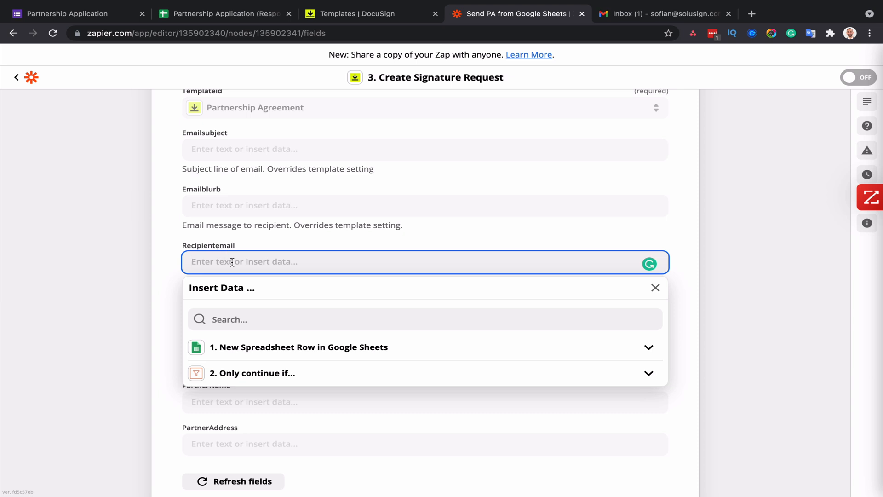
{"action": "left_click", "coordinate": [298, 346]}
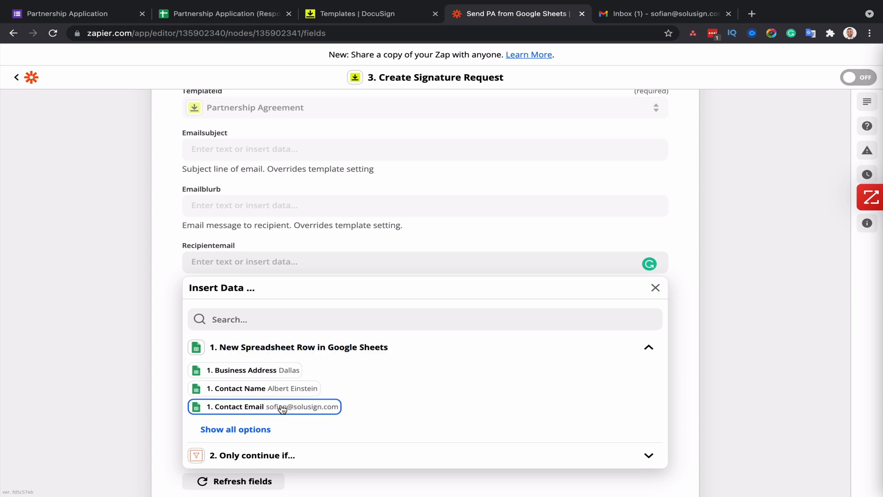
{"action": "left_click", "coordinate": [264, 406]}
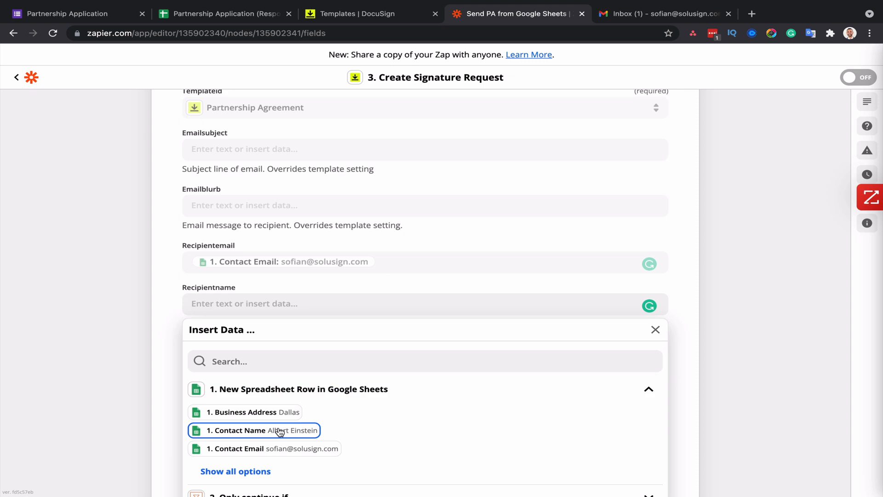
{"action": "left_click", "coordinate": [254, 431]}
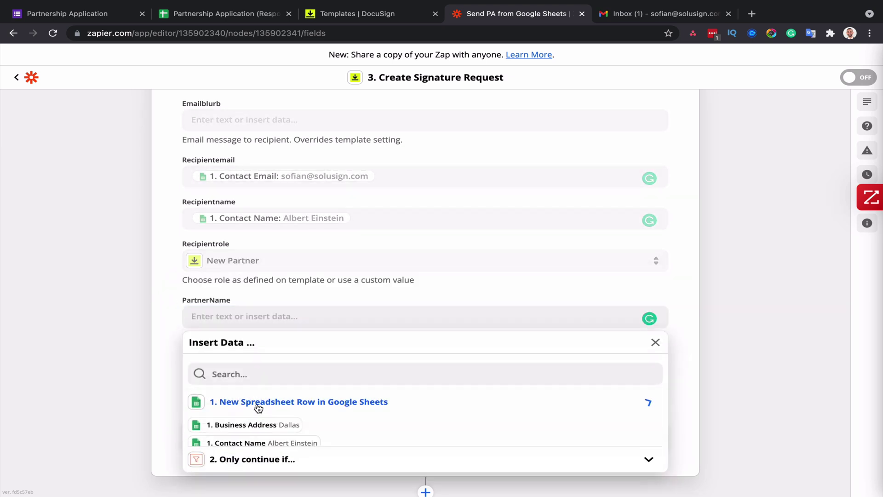
Step: Map partner name and address to the row's Business Name and Business Address
{"action": "left_click", "coordinate": [298, 400]}
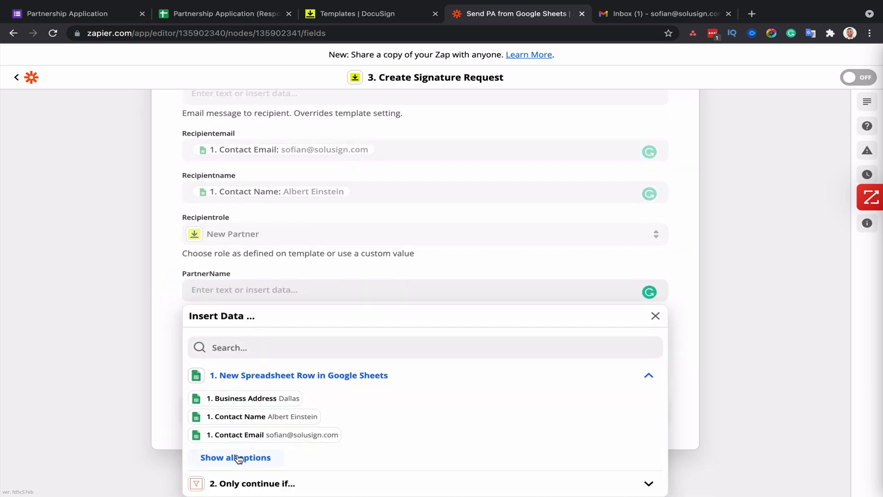
{"action": "left_click", "coordinate": [234, 457]}
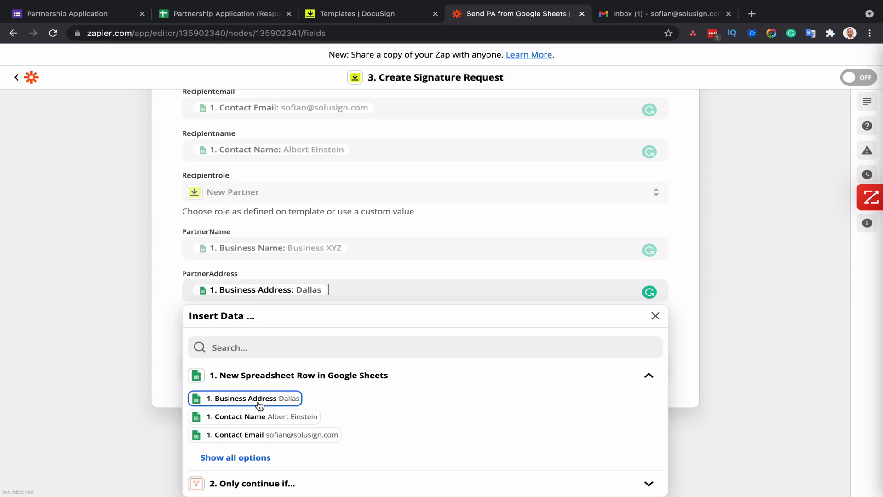
{"action": "left_click", "coordinate": [251, 398]}
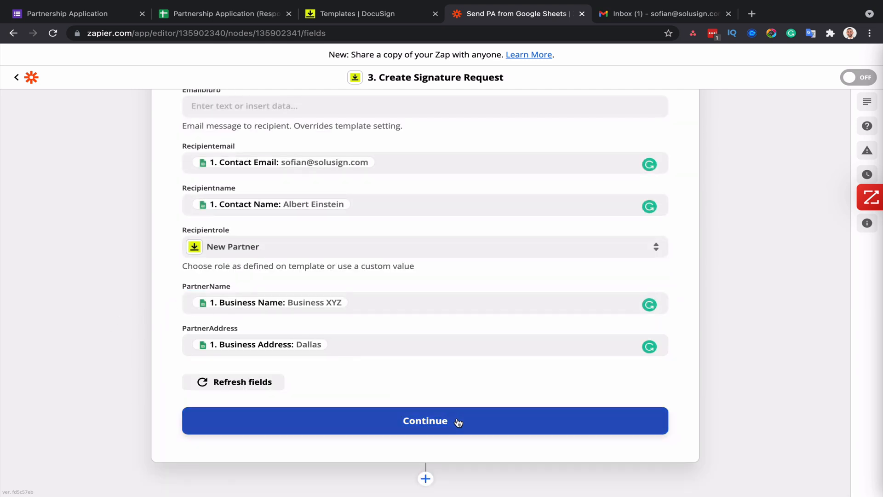
Step: Send a test signature request to DocuSign and get a successful result
{"action": "left_click", "coordinate": [425, 420]}
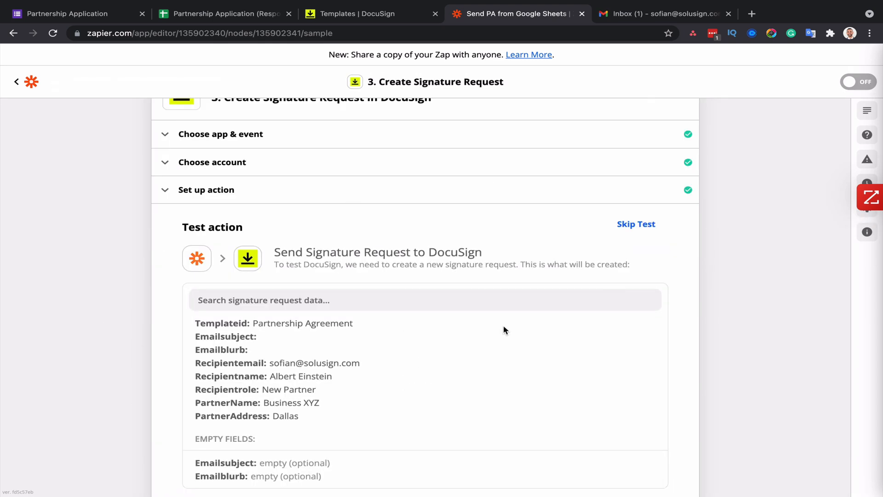
{"action": "scroll", "scroll_direction": "down", "scroll_amount": 3}
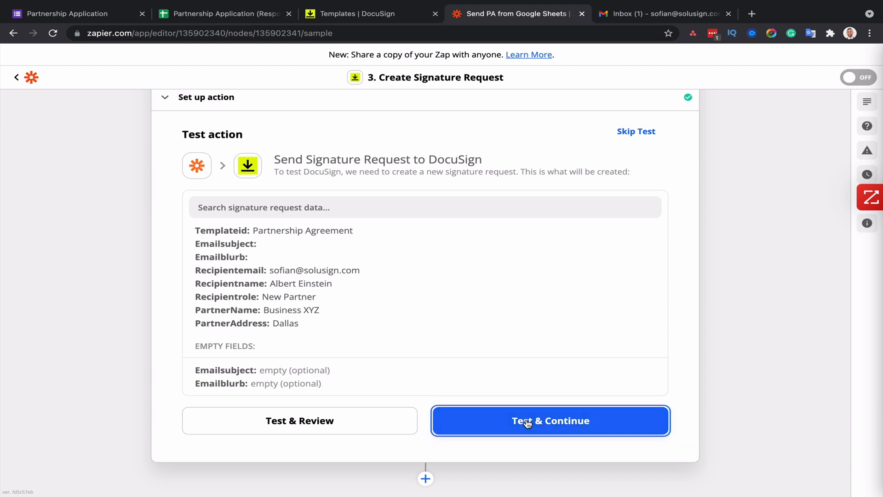
{"action": "left_click", "coordinate": [549, 420]}
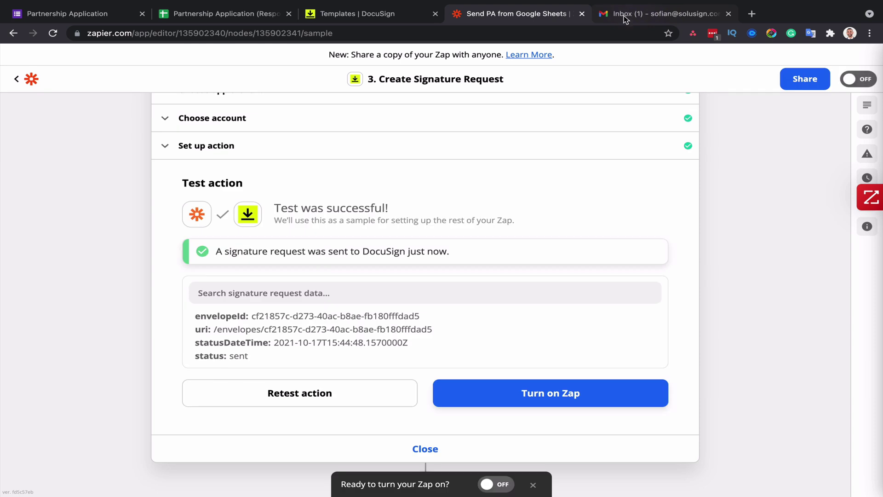
{"action": "mouse_move", "coordinate": [647, 14]}
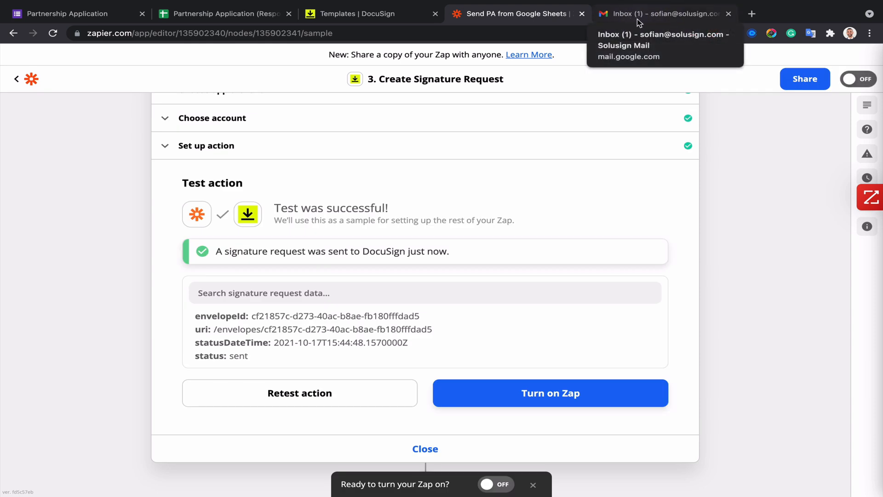
Step: Open the received agreement from Gmail and accept the electronic records consent
{"action": "left_click", "coordinate": [664, 13]}
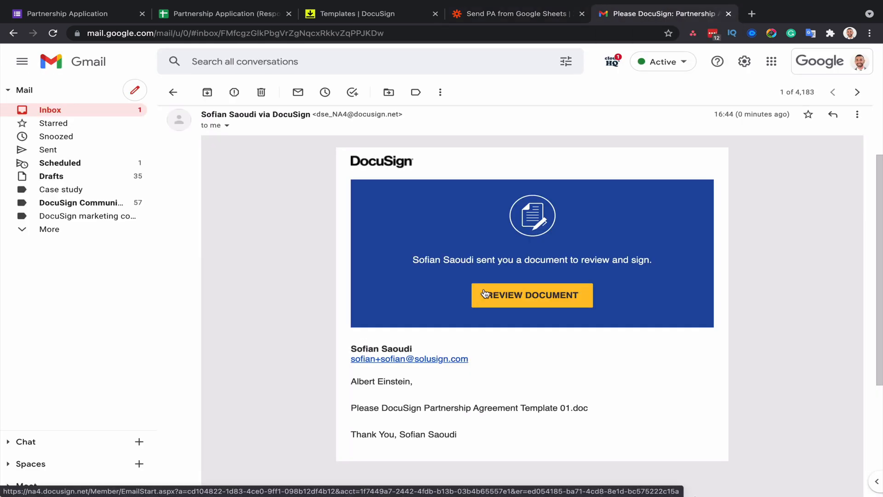
{"action": "left_click", "coordinate": [530, 294]}
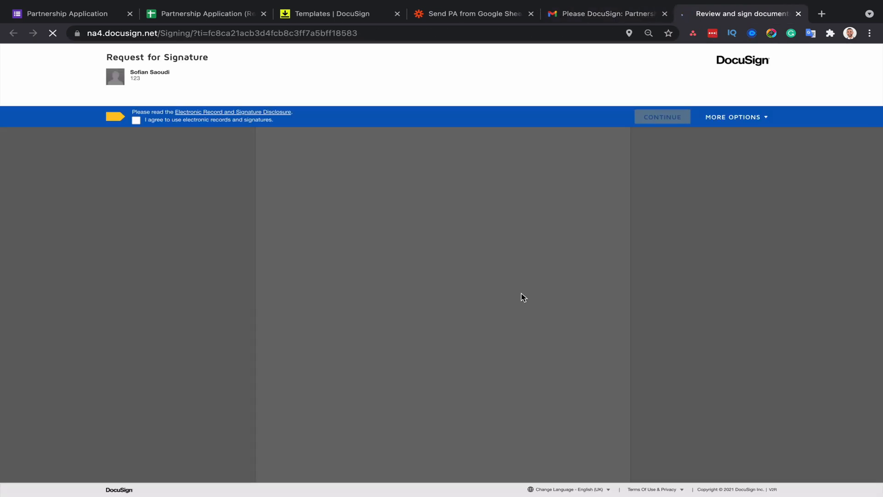
{"action": "left_click", "coordinate": [136, 119]}
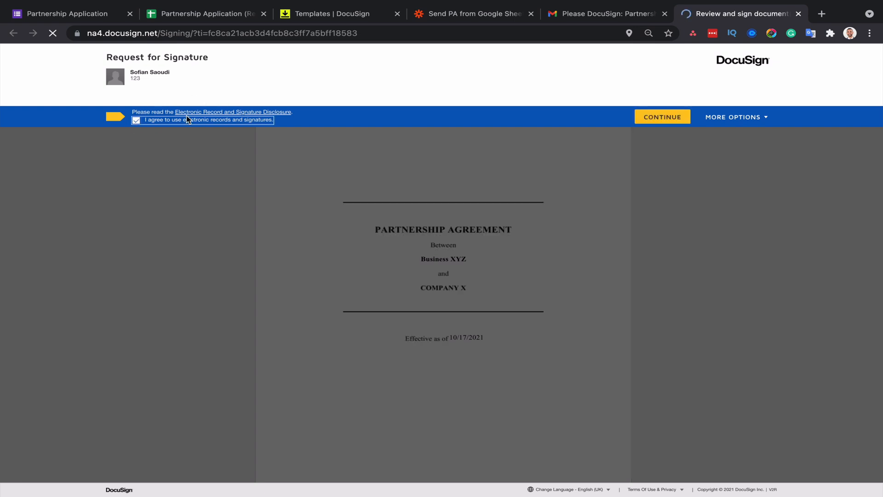
{"action": "left_click", "coordinate": [661, 117]}
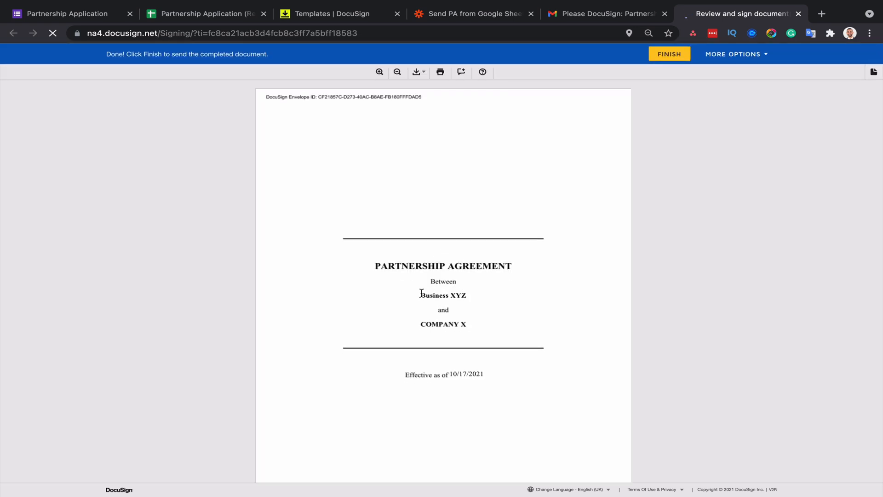
Step: Highlight Business XYZ on the cover and scroll to the Dallas offices field
{"action": "double_click", "coordinate": [442, 295]}
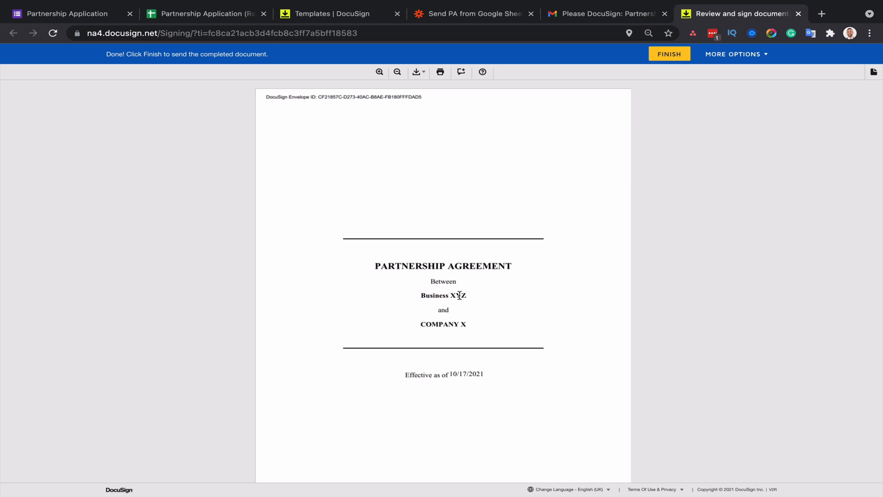
{"action": "double_click", "coordinate": [443, 295]}
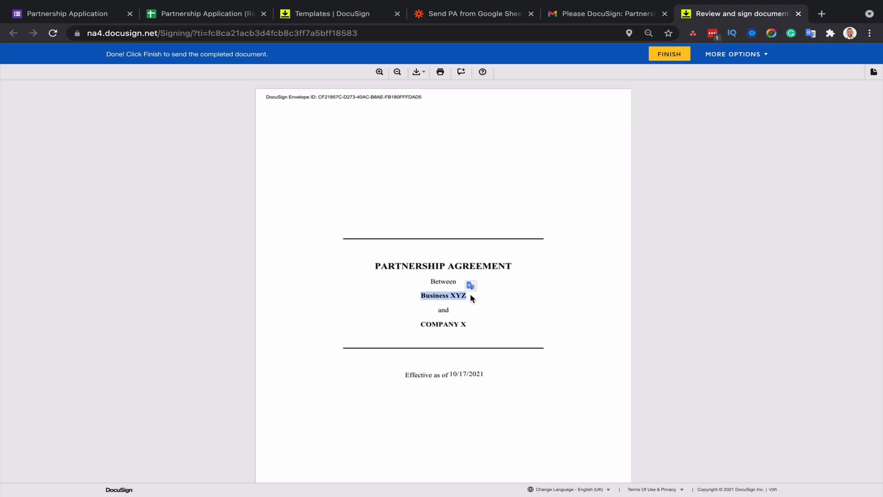
{"action": "mouse_move", "coordinate": [424, 295]}
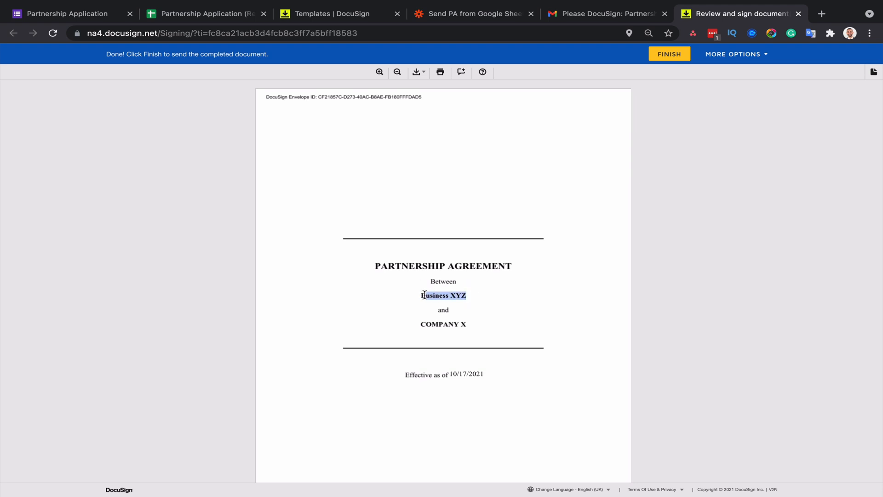
{"action": "scroll", "scroll_direction": "down", "scroll_amount": 3}
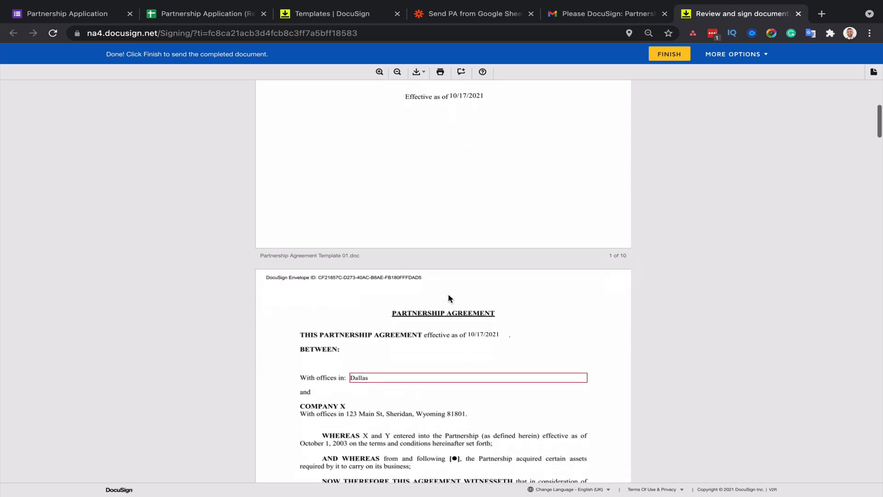
{"action": "scroll", "scroll_direction": "down", "scroll_amount": 3}
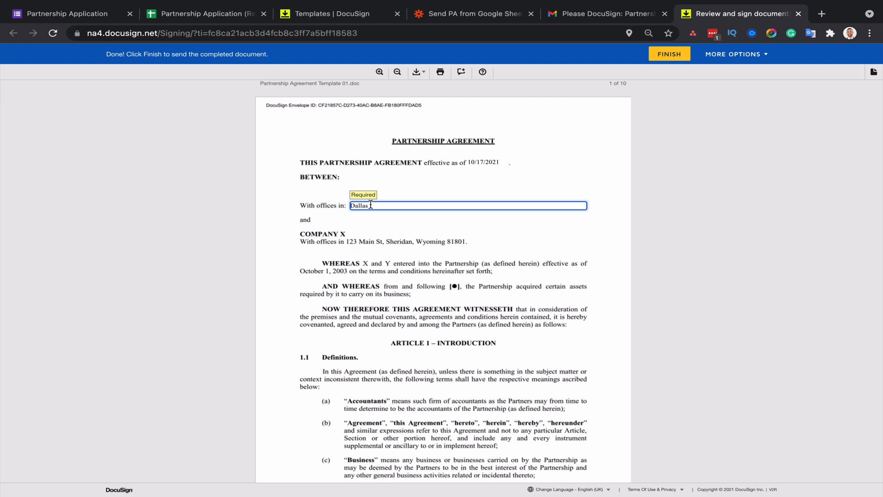
{"action": "mouse_move", "coordinate": [456, 227]}
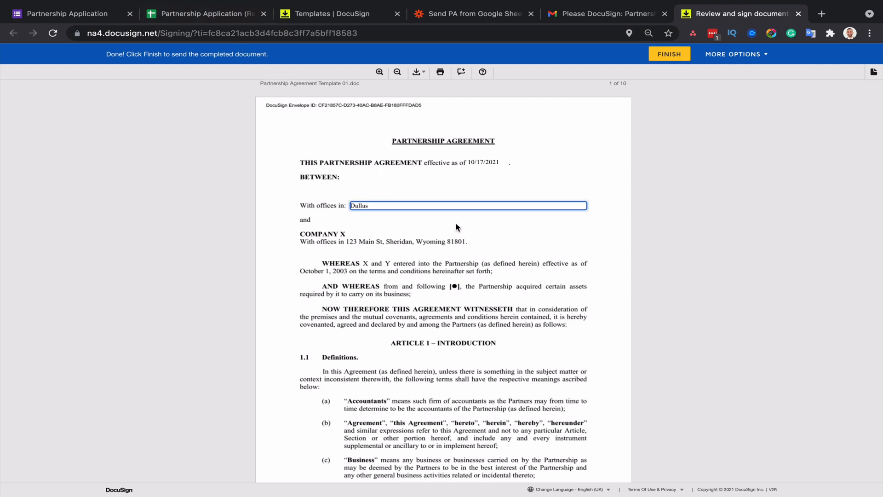